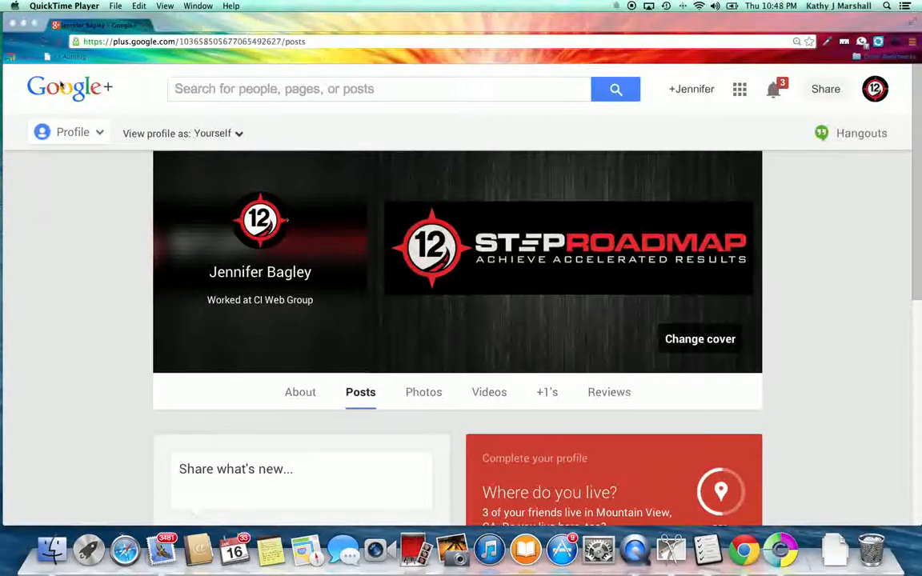
mouse_move(83, 291)
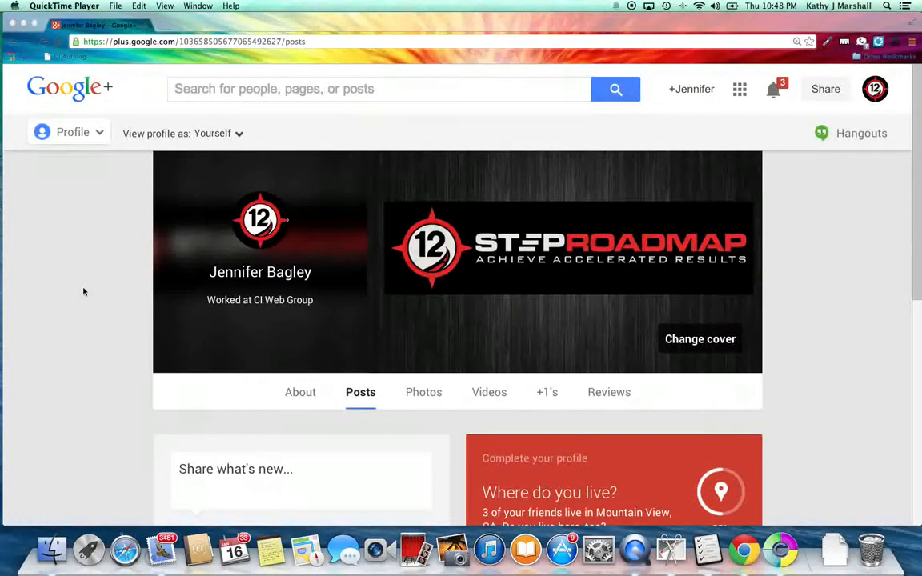
mouse_move(56, 234)
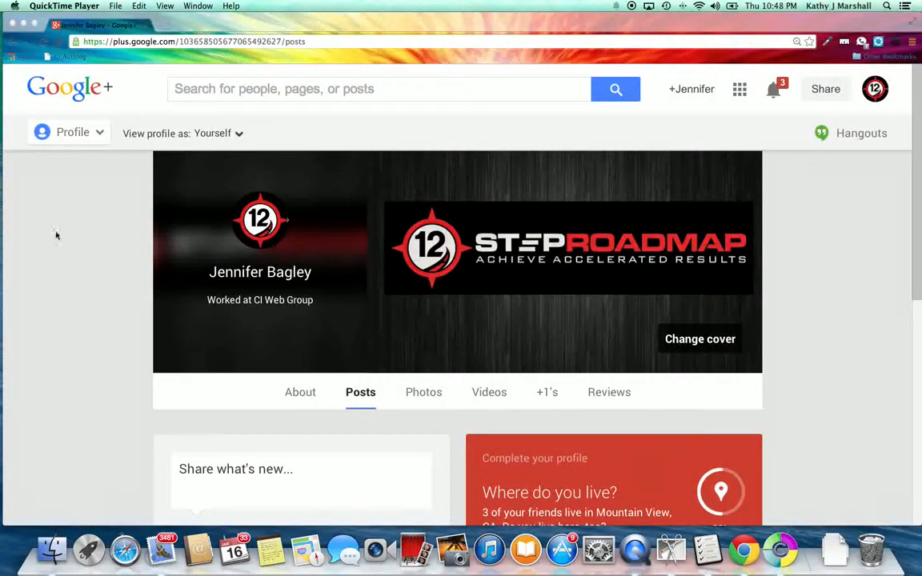
mouse_move(24, 236)
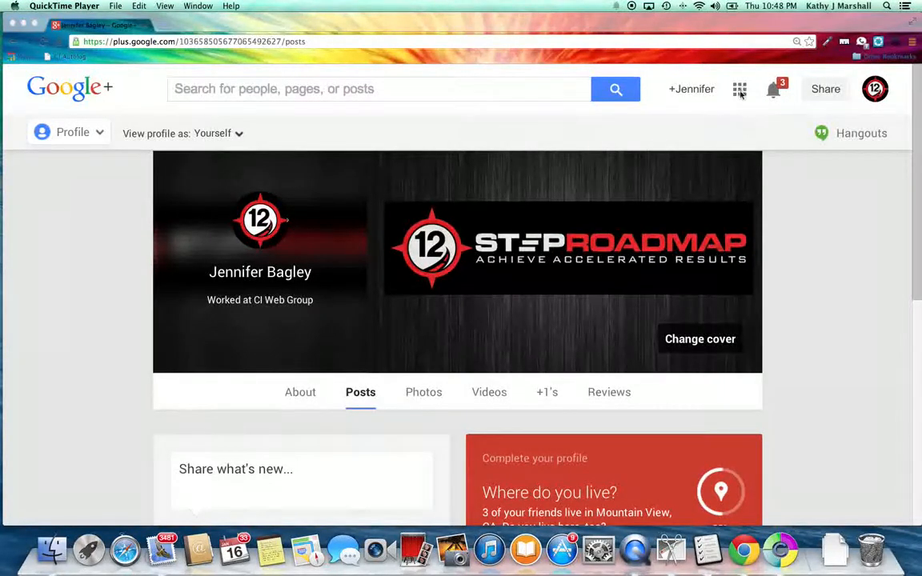
- Switch from Google+ to YouTube's home page via the Google apps grid
left_click(742, 551)
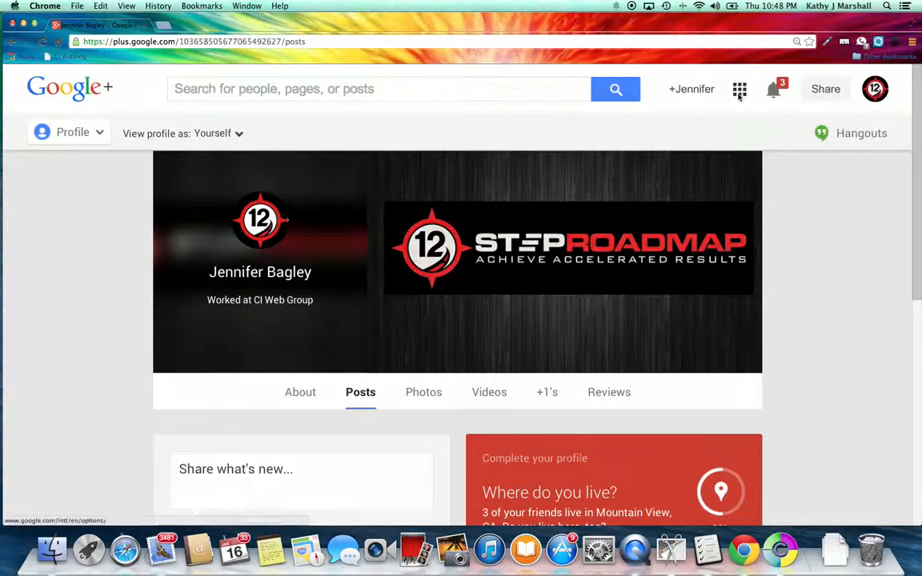
left_click(740, 90)
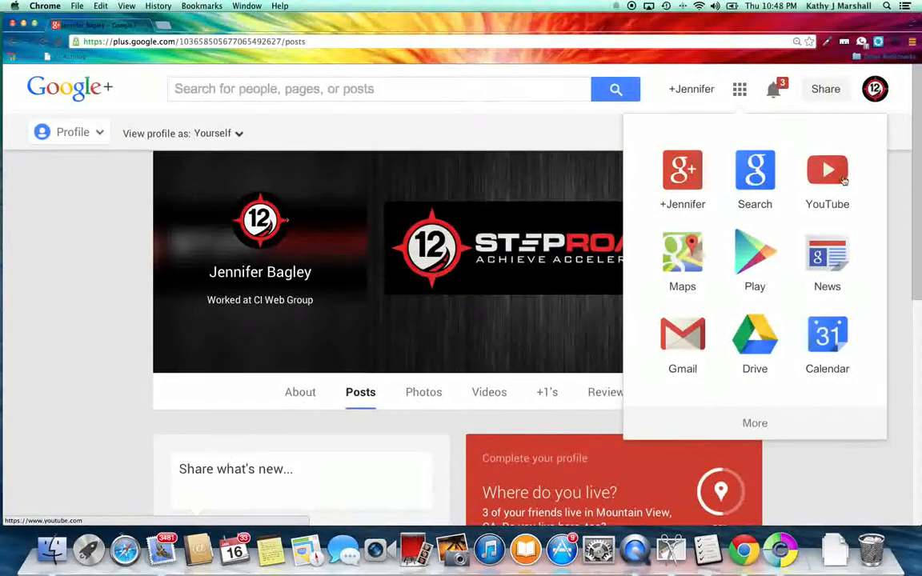
left_click(826, 169)
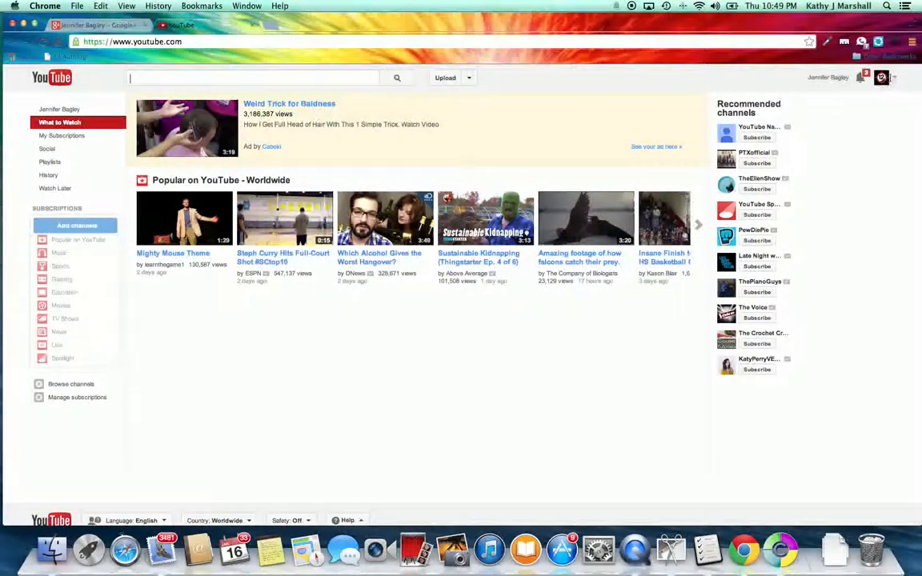
- Go to your own channel page from the account avatar's My channel option
left_click(880, 77)
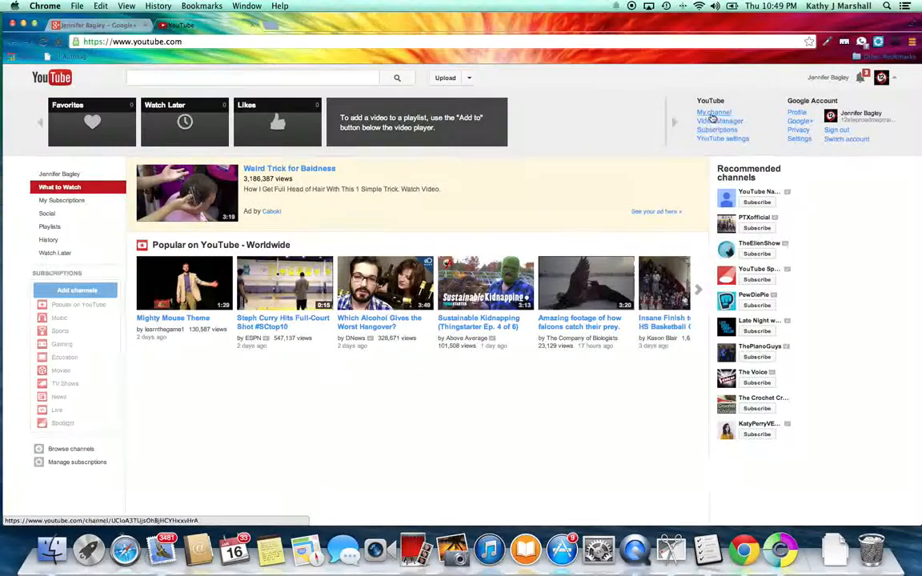
left_click(712, 112)
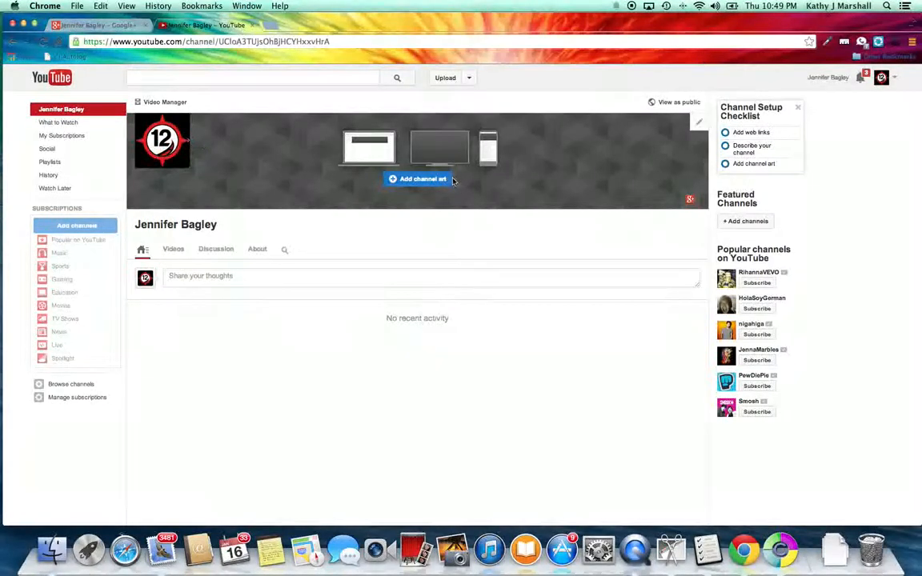
mouse_move(418, 180)
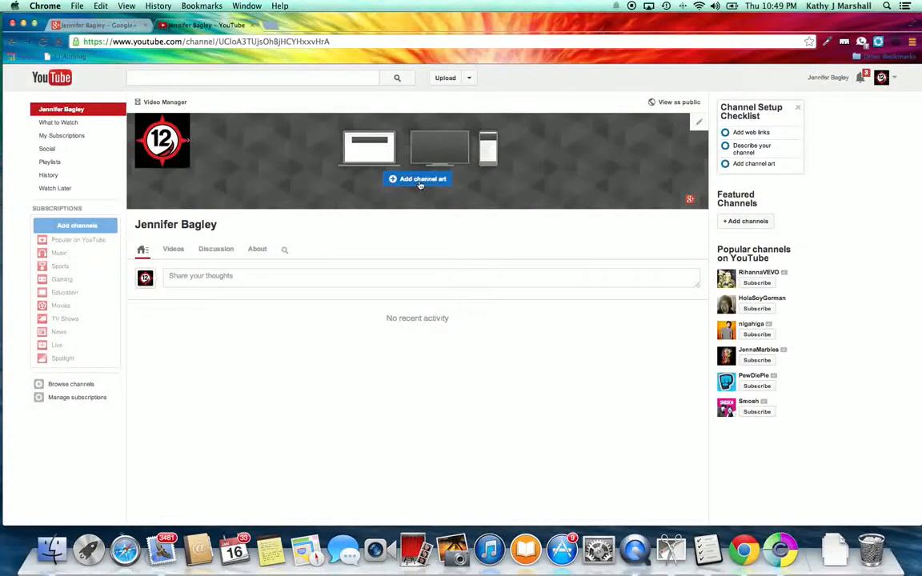
mouse_move(381, 198)
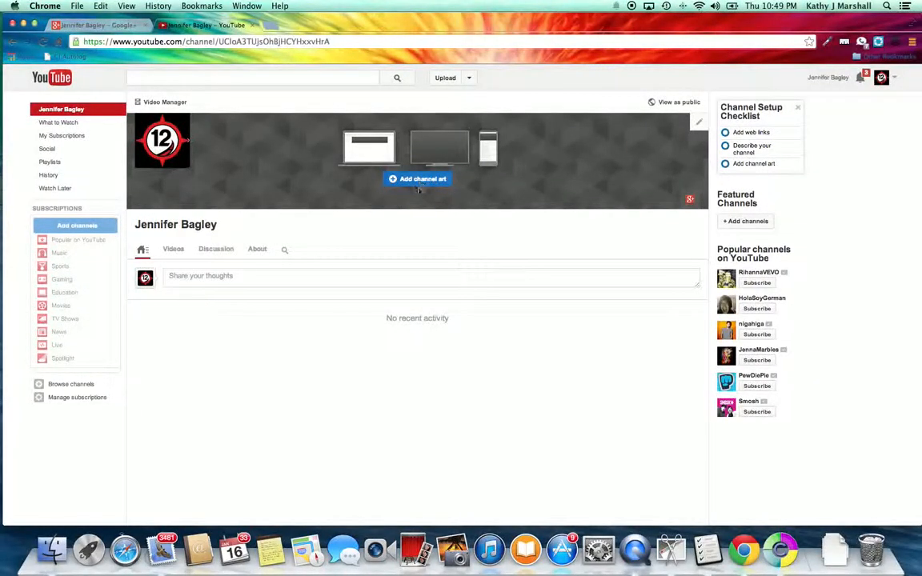
- Start adding channel art from the empty banner's Add channel art button
left_click(416, 179)
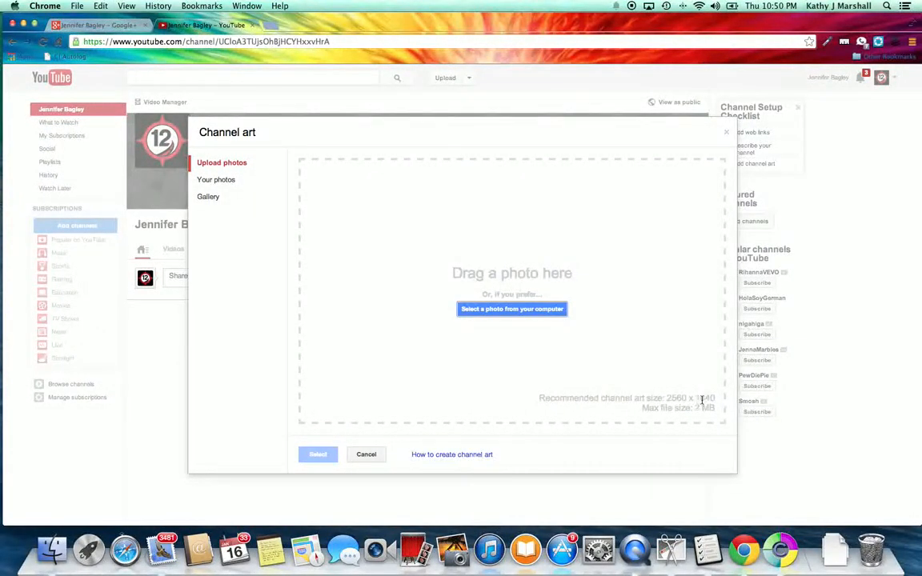
mouse_move(712, 400)
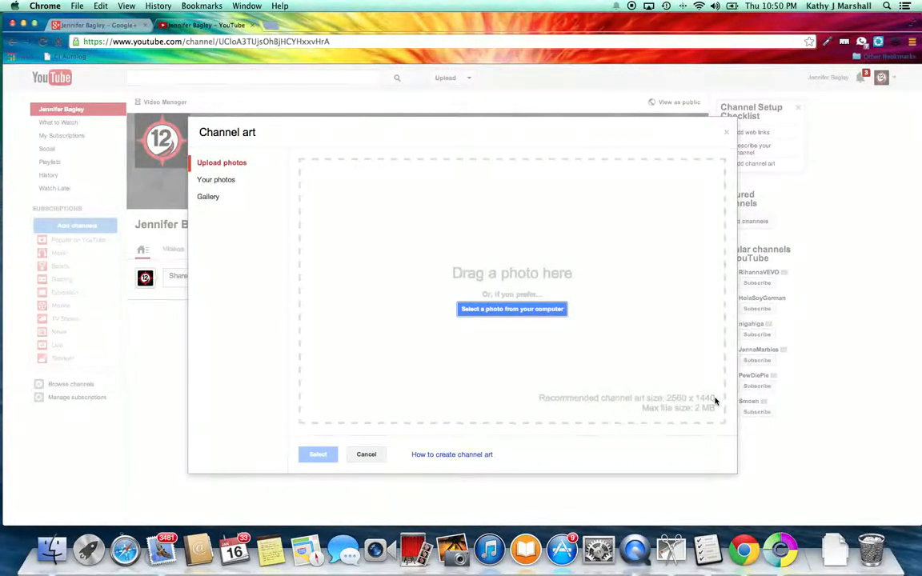
mouse_move(573, 410)
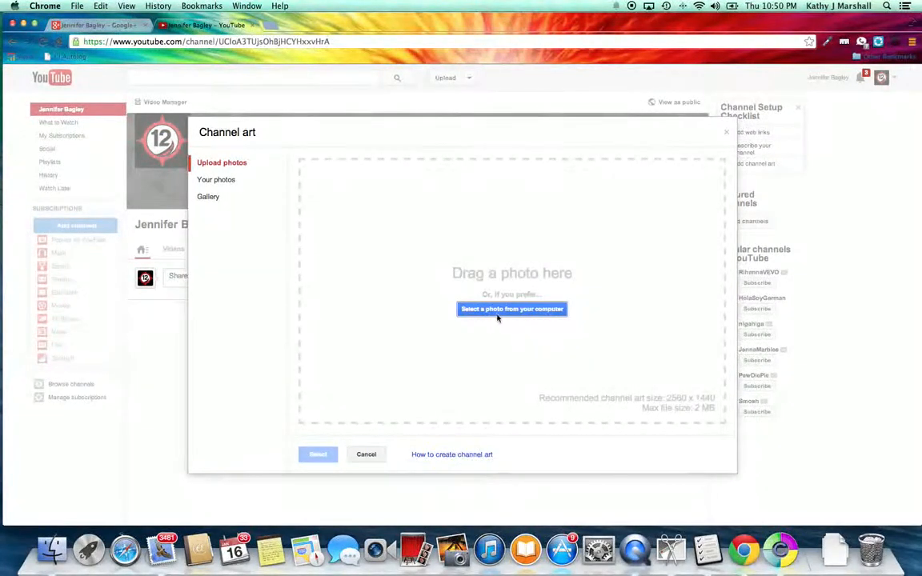
mouse_move(525, 311)
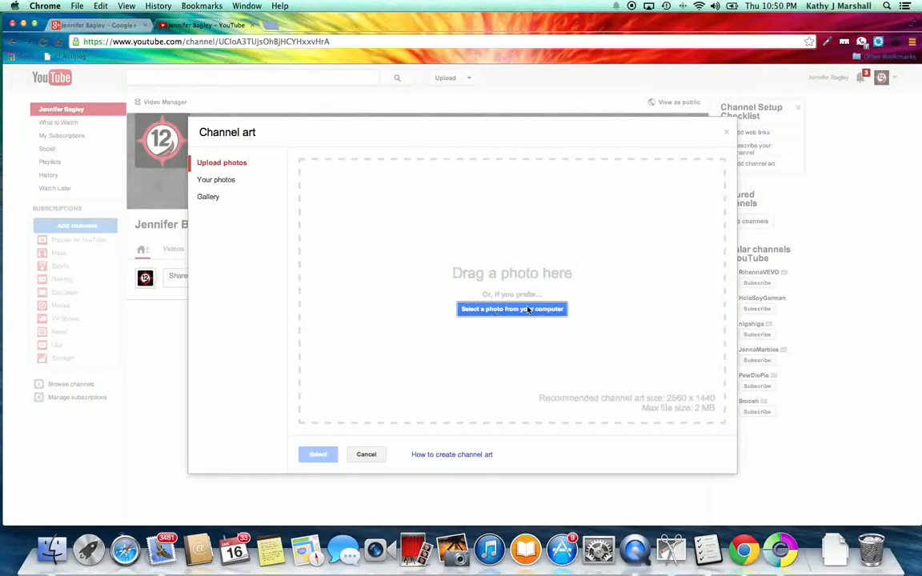
- Choose the 12 Step Roadmap channel art jpg from Downloads, searching 'you tub', and upload it
left_click(513, 309)
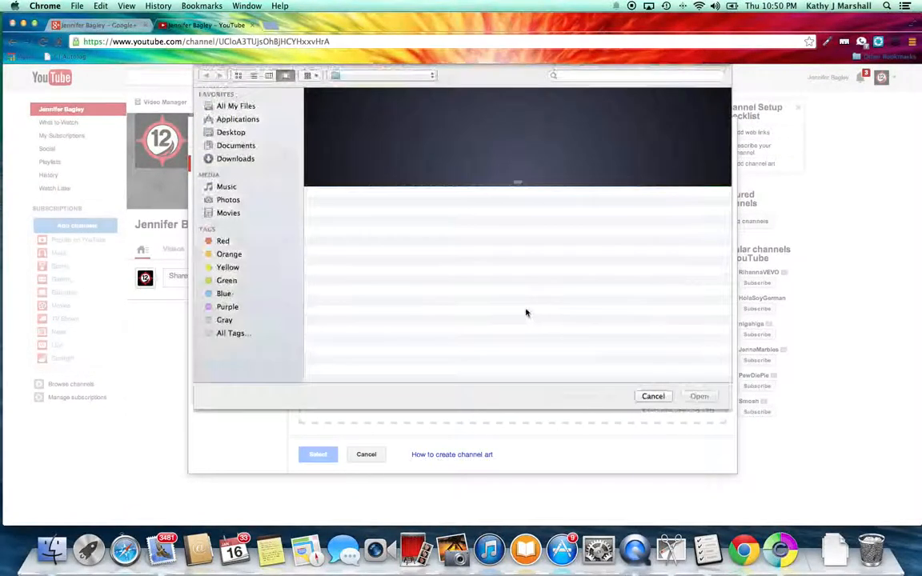
left_click(235, 159)
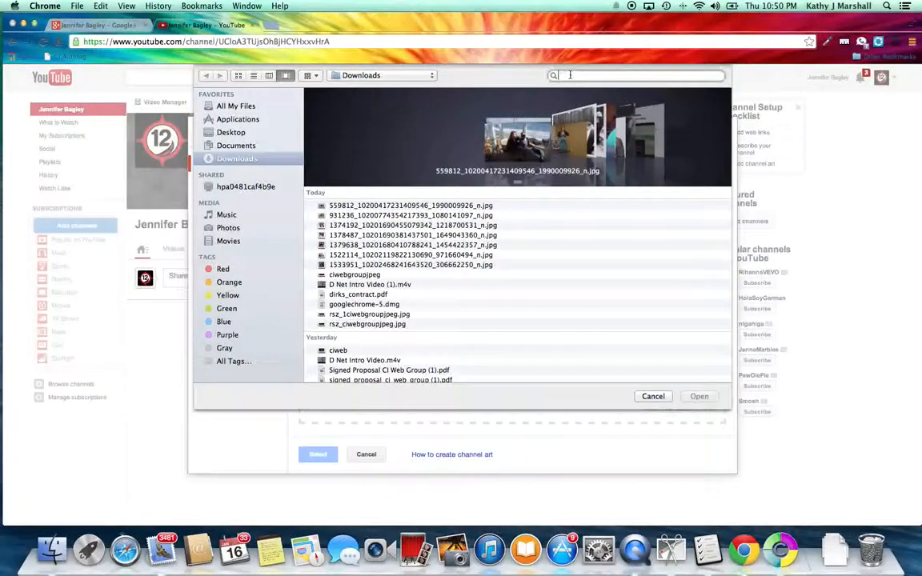
type("you tube")
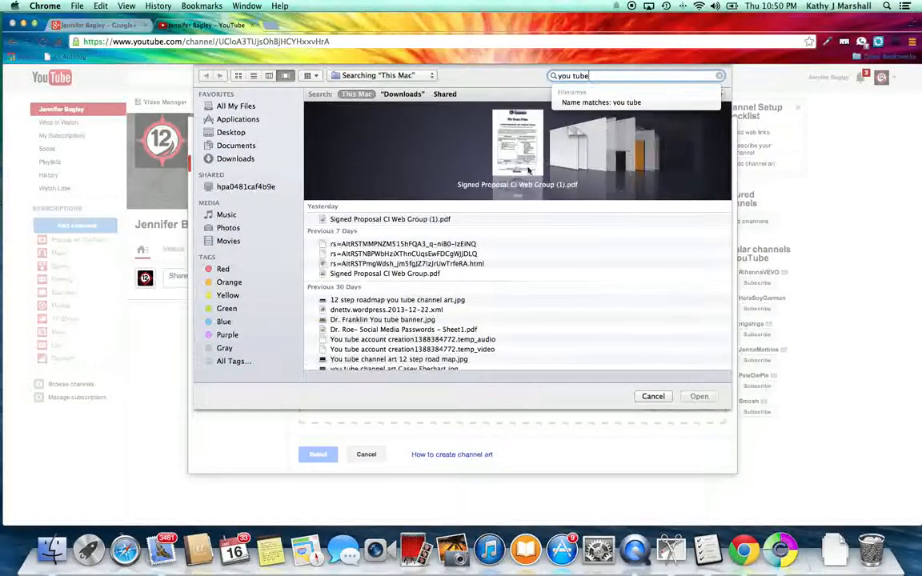
left_click(397, 358)
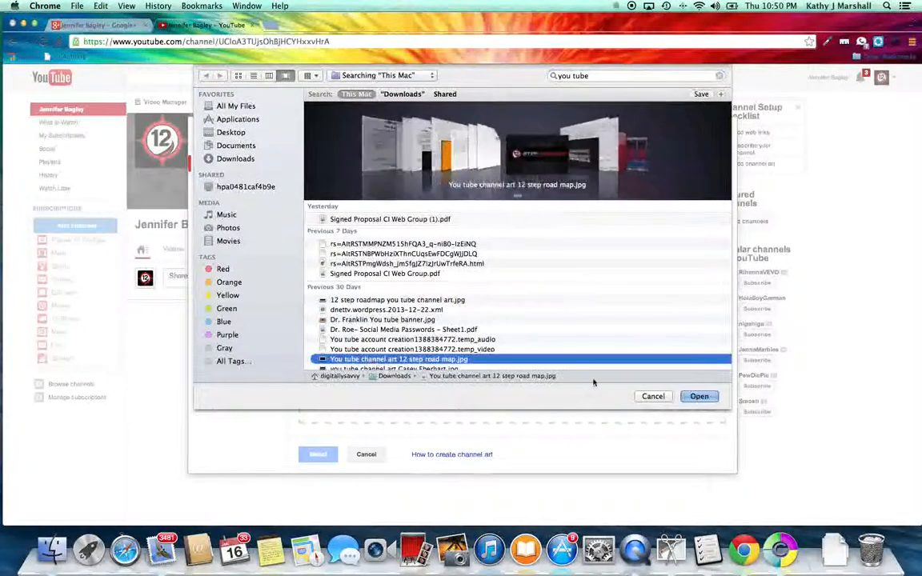
left_click(698, 397)
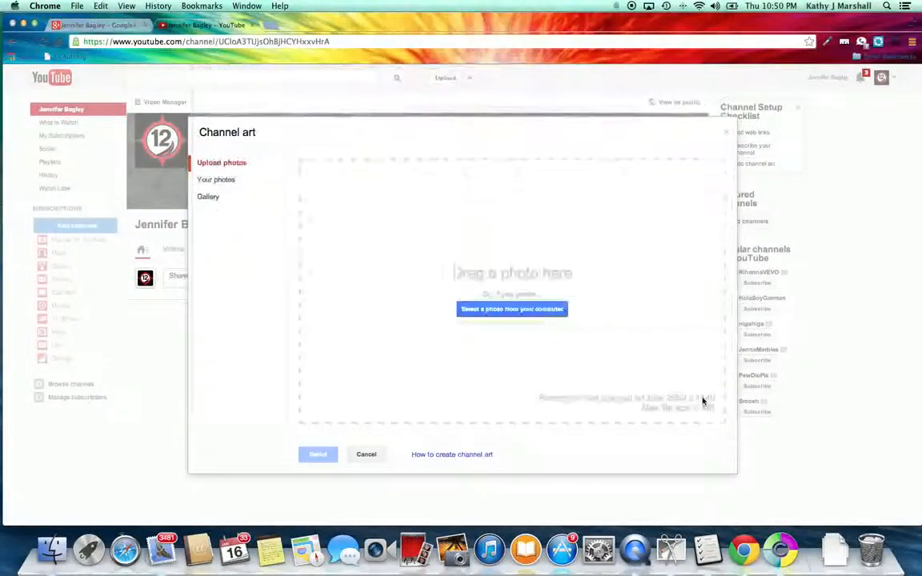
- Check the banner crop and apply the 12 Step Roadmap image as channel art
left_click(512, 309)
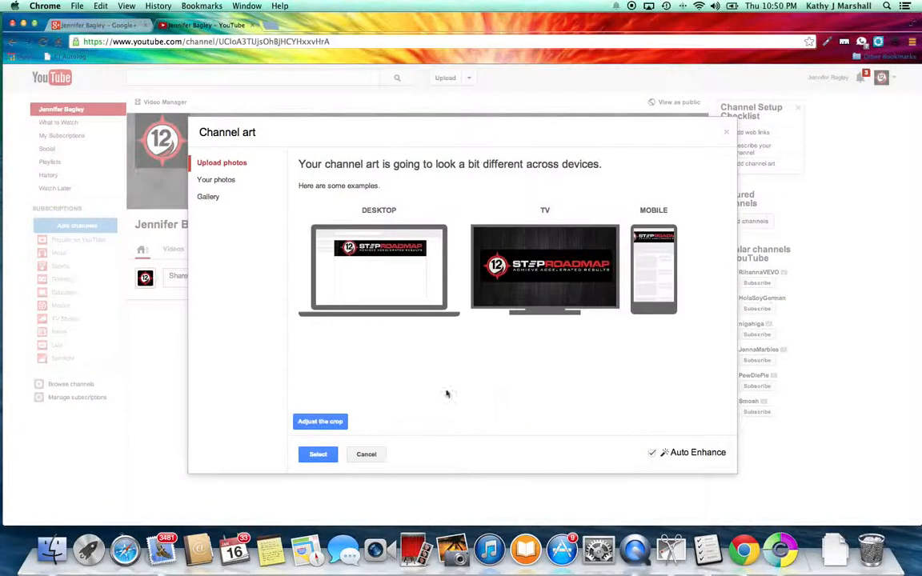
mouse_move(436, 291)
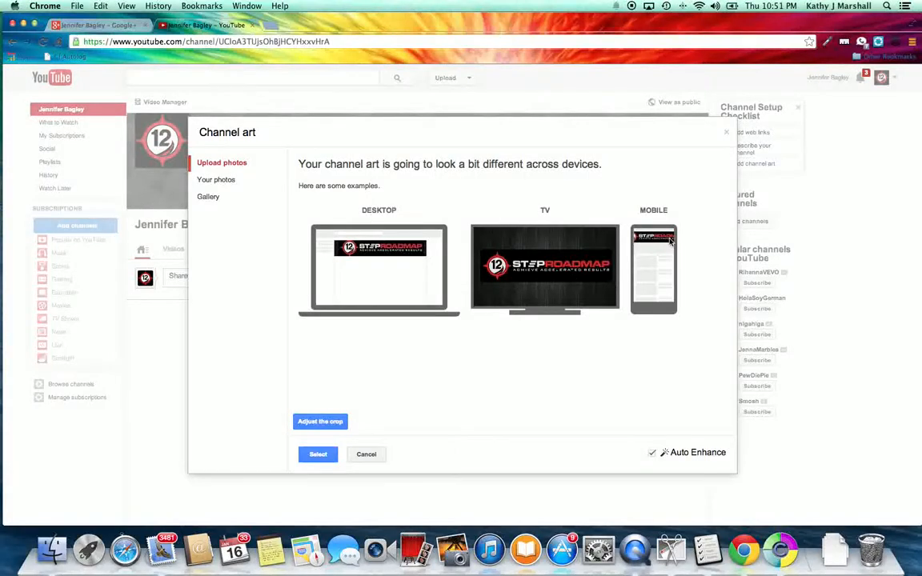
mouse_move(333, 442)
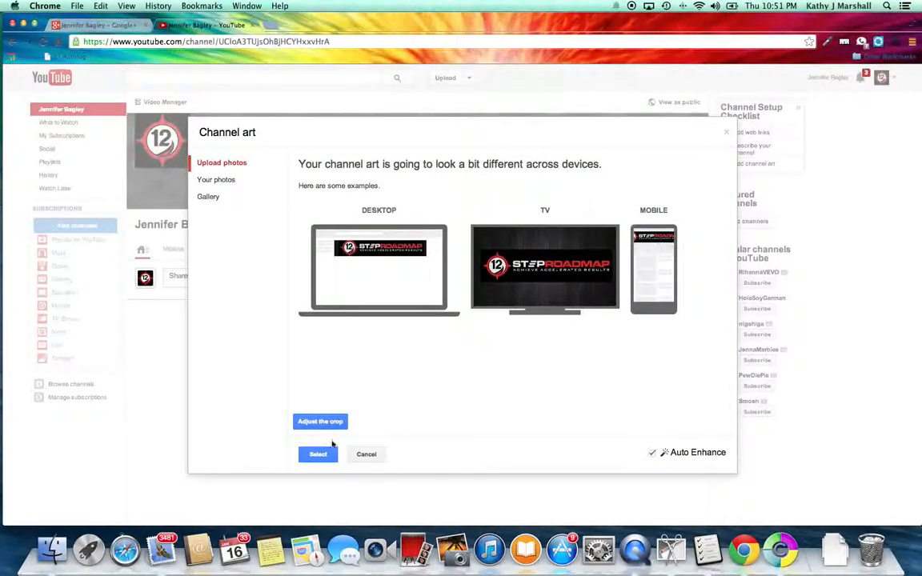
left_click(320, 423)
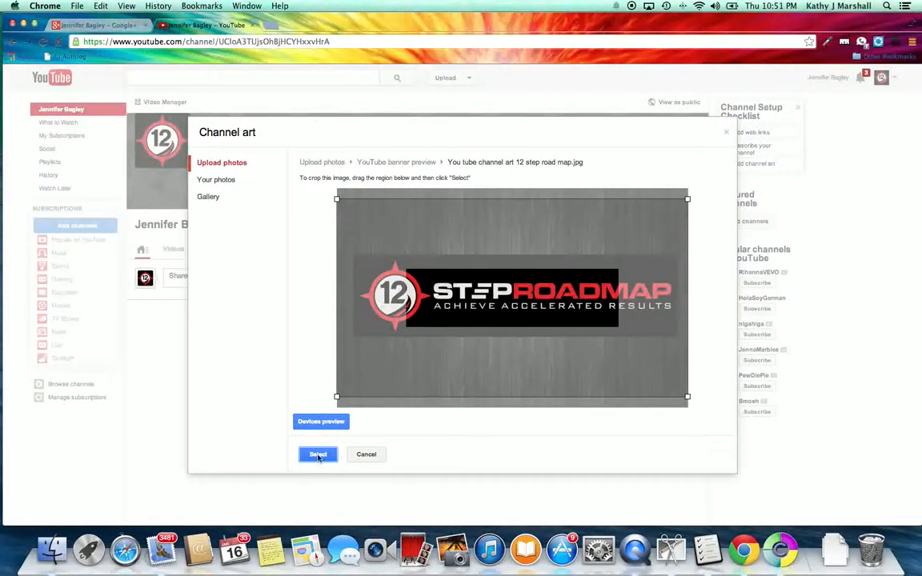
left_click(317, 455)
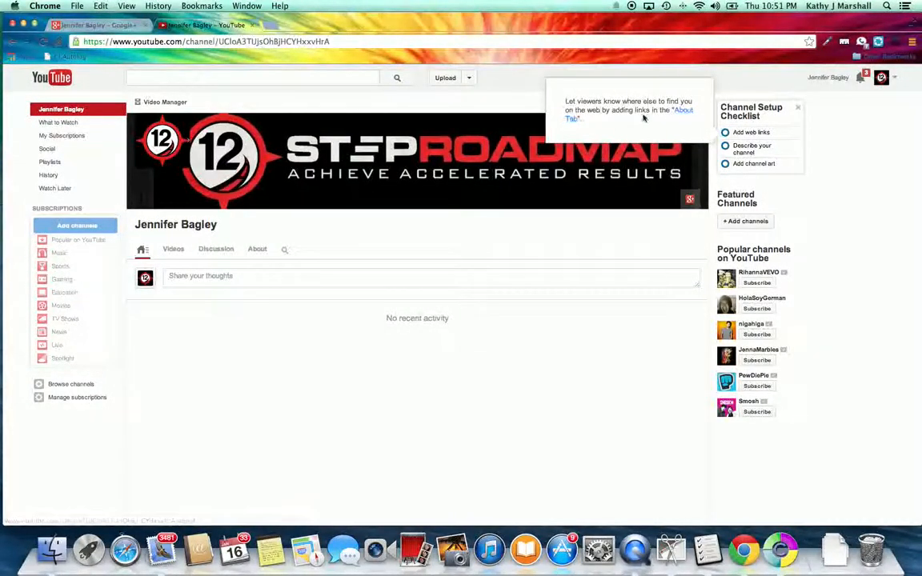
- Go to the channel's About section and start editing its links
left_click(256, 250)
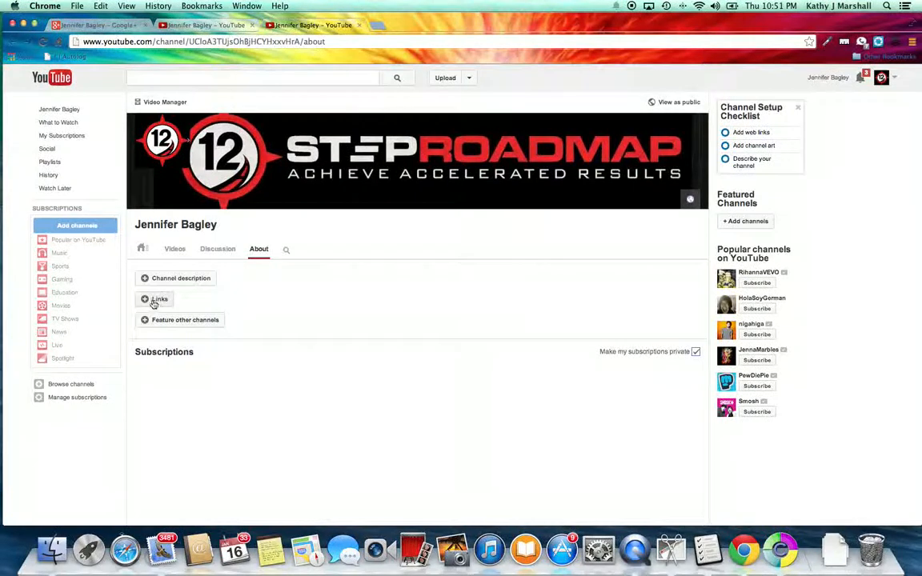
left_click(160, 299)
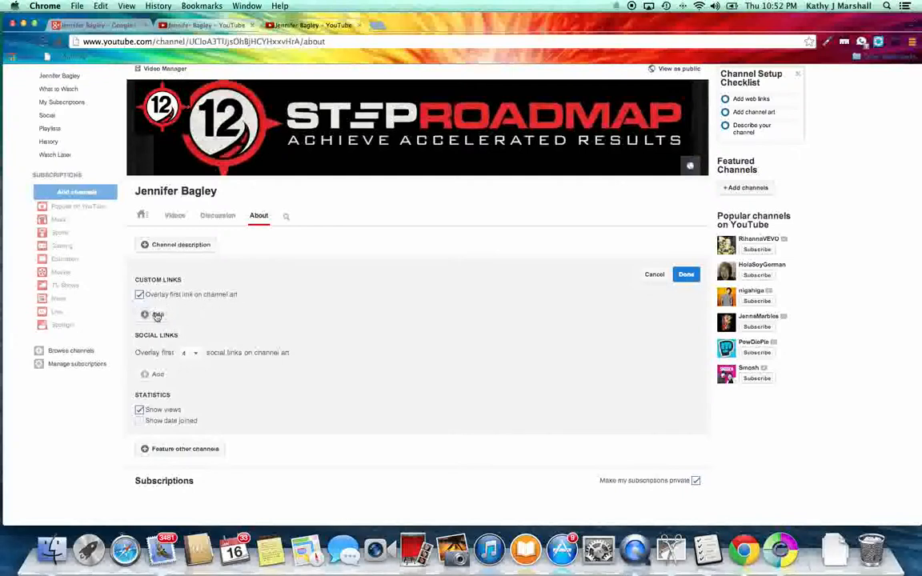
left_click(154, 314)
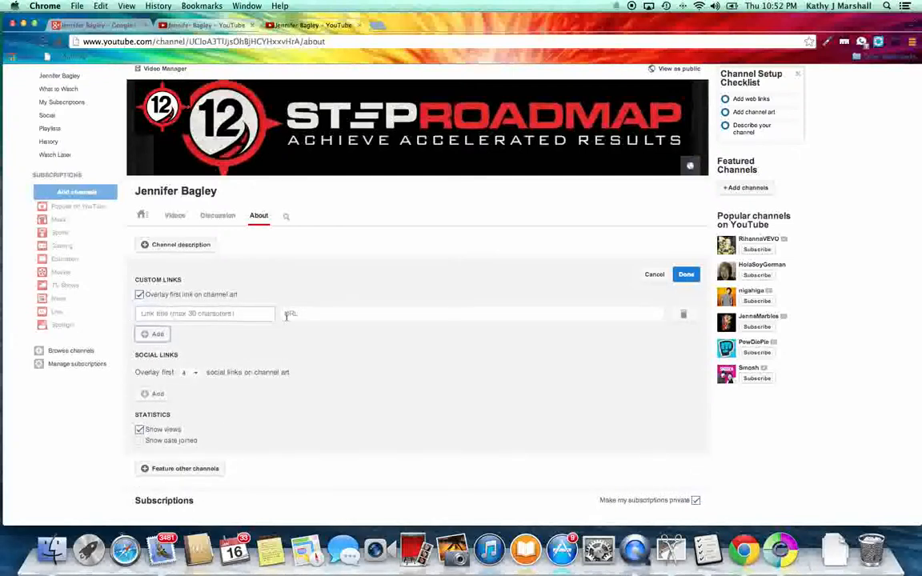
left_click(205, 312)
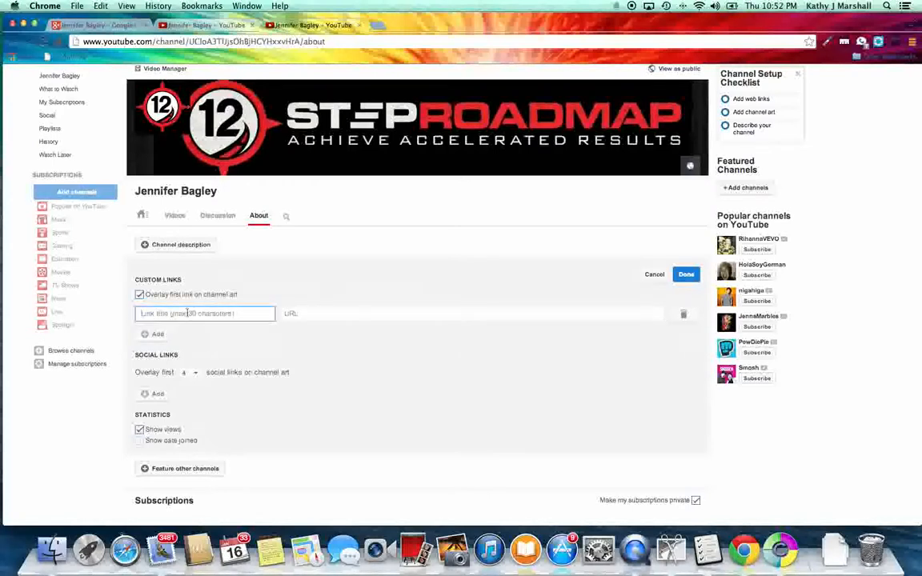
type("12 Step Road Map Trai")
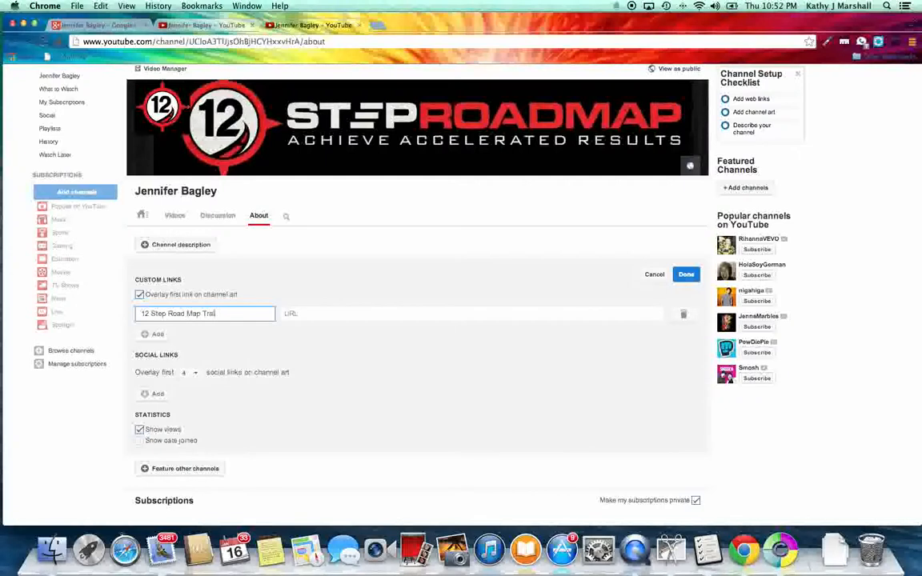
type("ning")
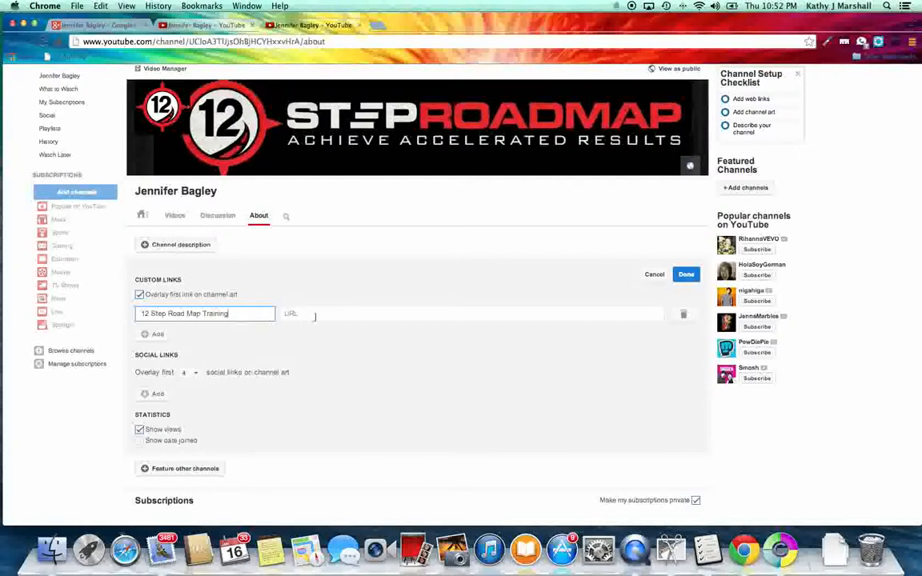
type("hi")
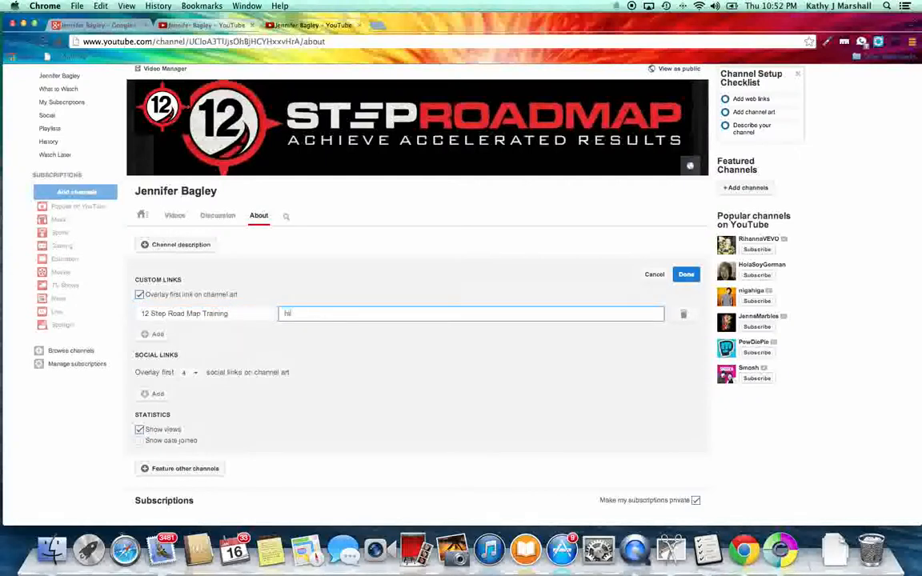
type("http://wwwl")
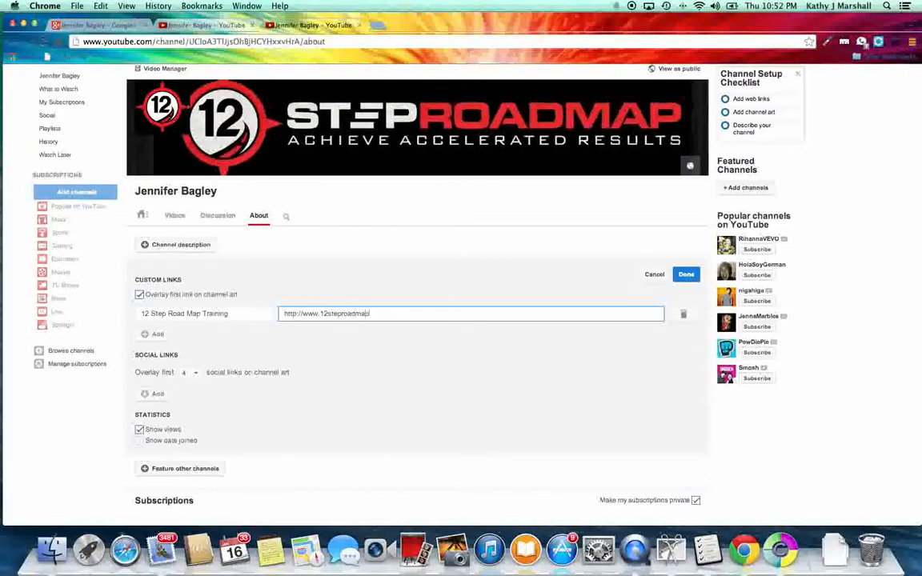
type(".com")
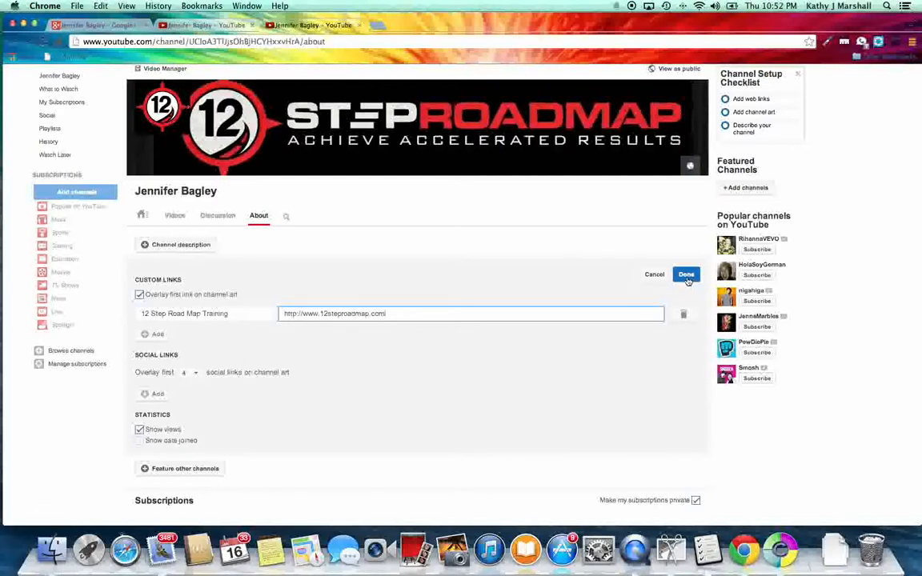
left_click(686, 276)
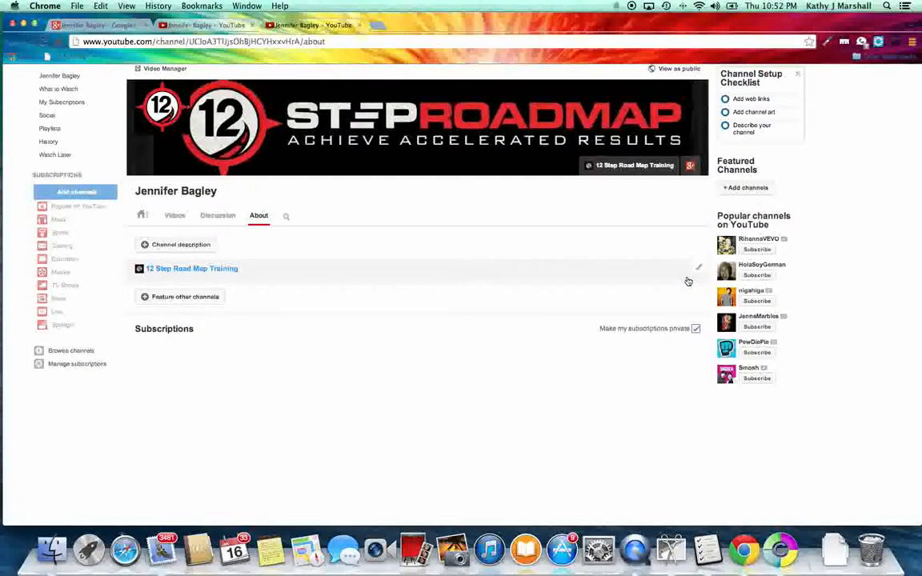
mouse_move(634, 164)
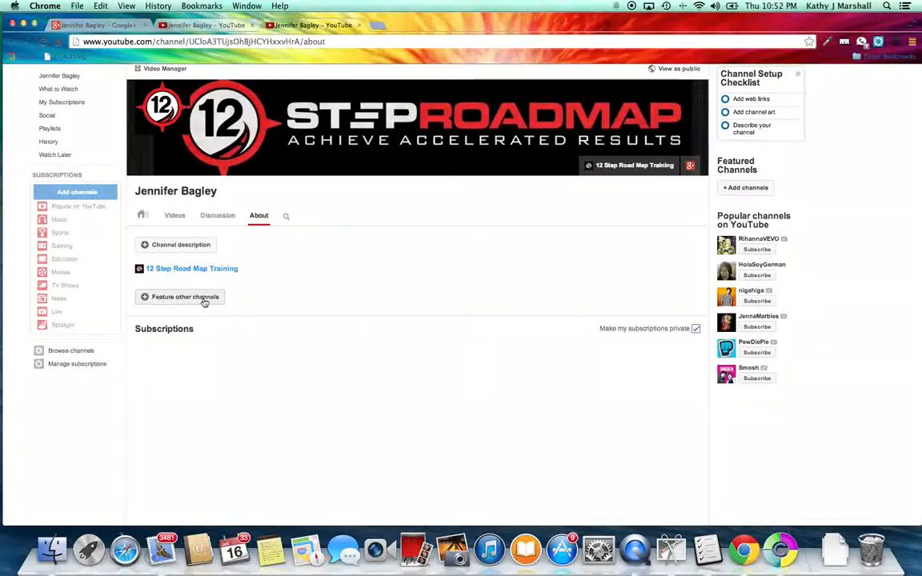
mouse_move(298, 288)
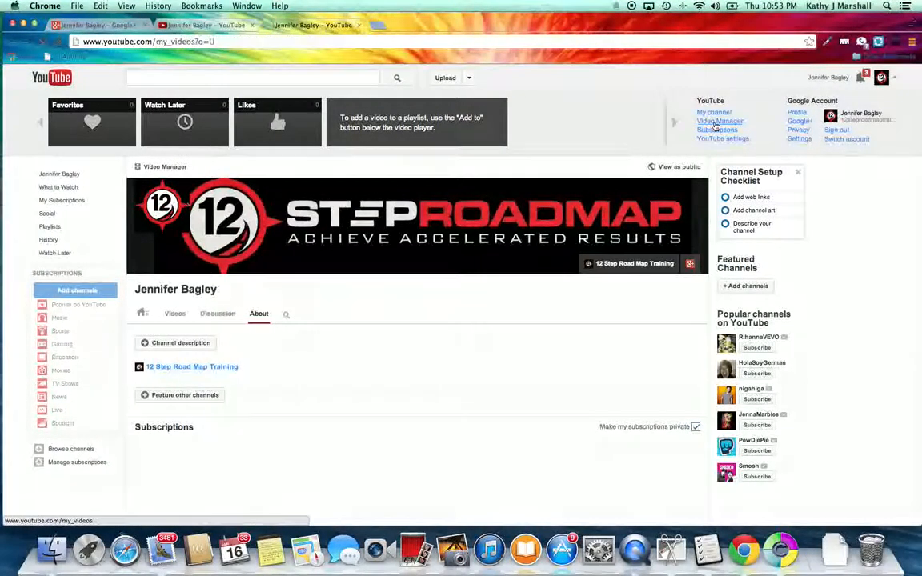
- Go to the Video Manager uploads list, then bring back the account menu
left_click(720, 122)
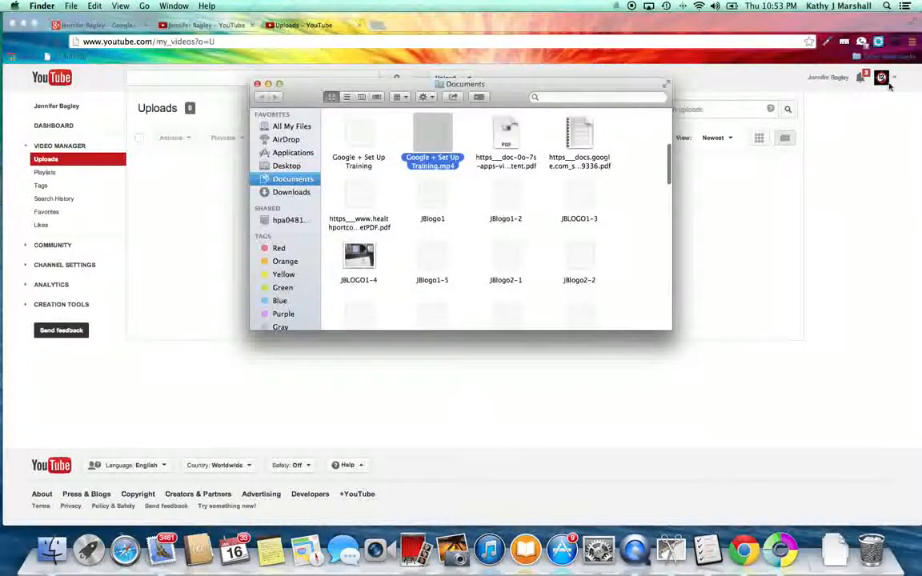
left_click(257, 84)
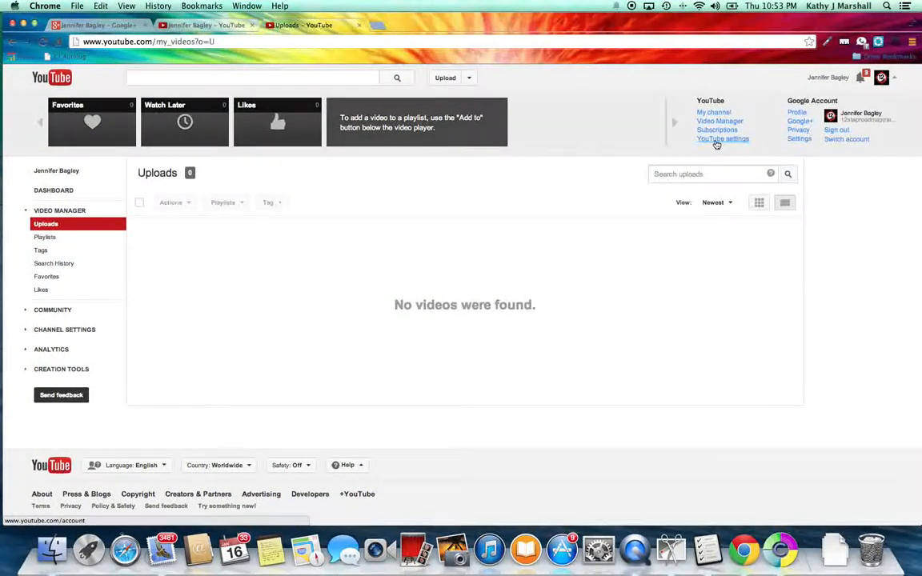
- Go to the Account Settings Overview page via YouTube settings
left_click(724, 138)
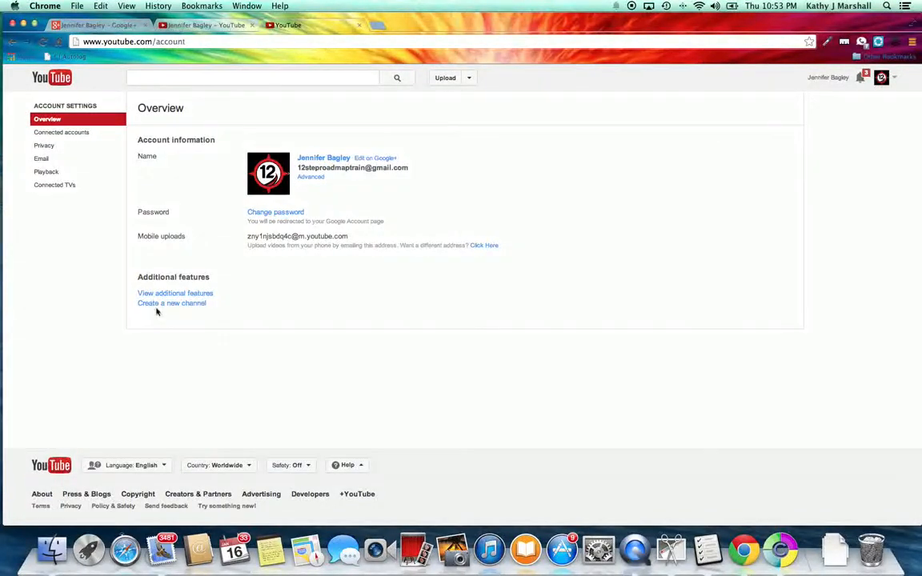
mouse_move(172, 302)
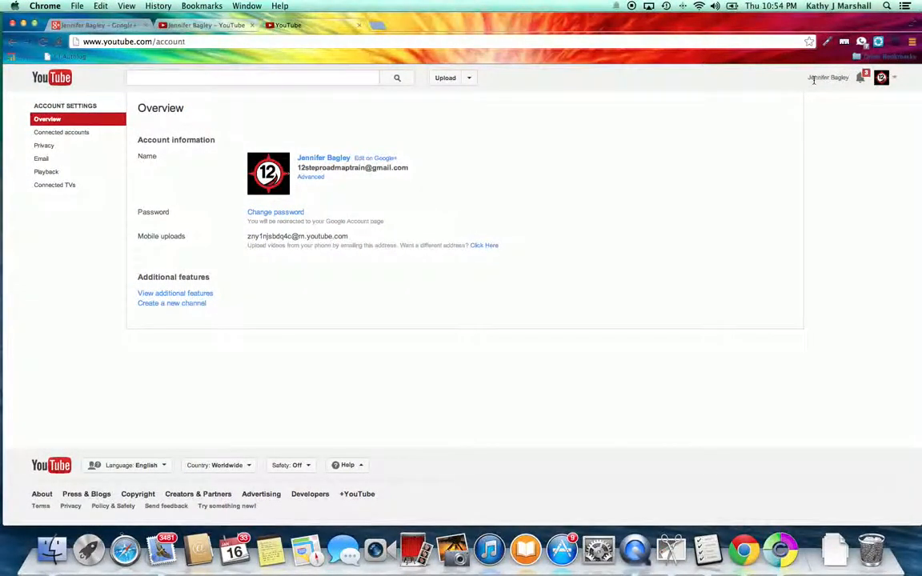
mouse_move(346, 179)
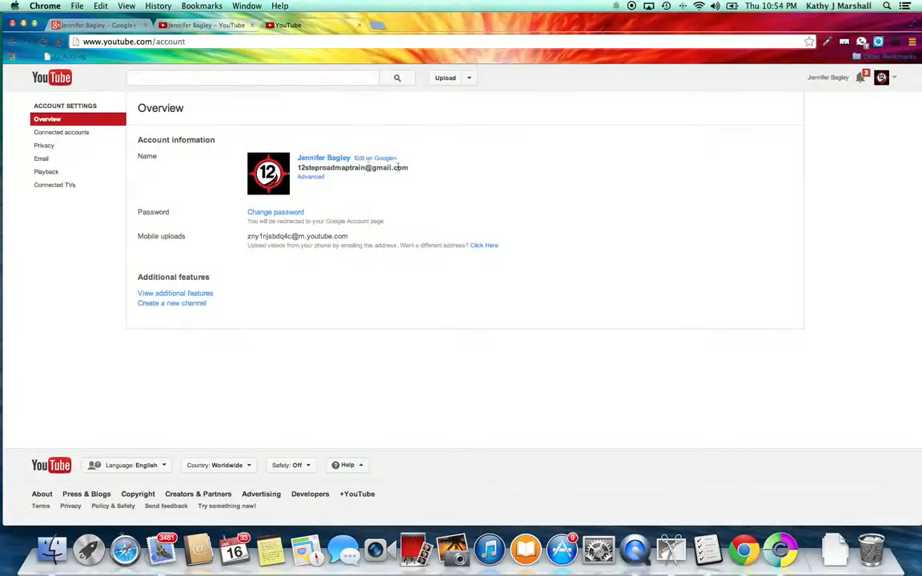
mouse_move(430, 200)
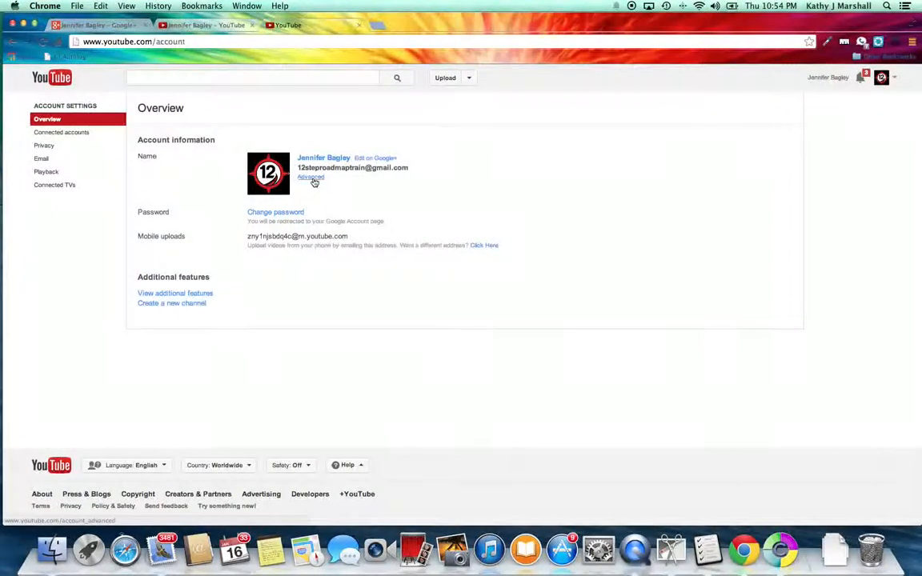
- Go to Advanced account settings and highlight the current long channel URL
left_click(311, 176)
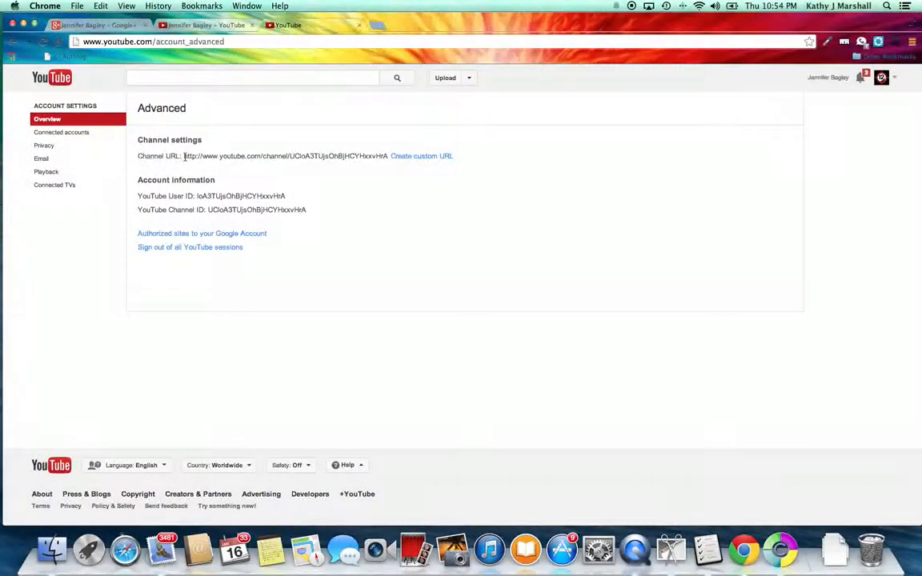
left_click_drag(184, 157, 391, 156)
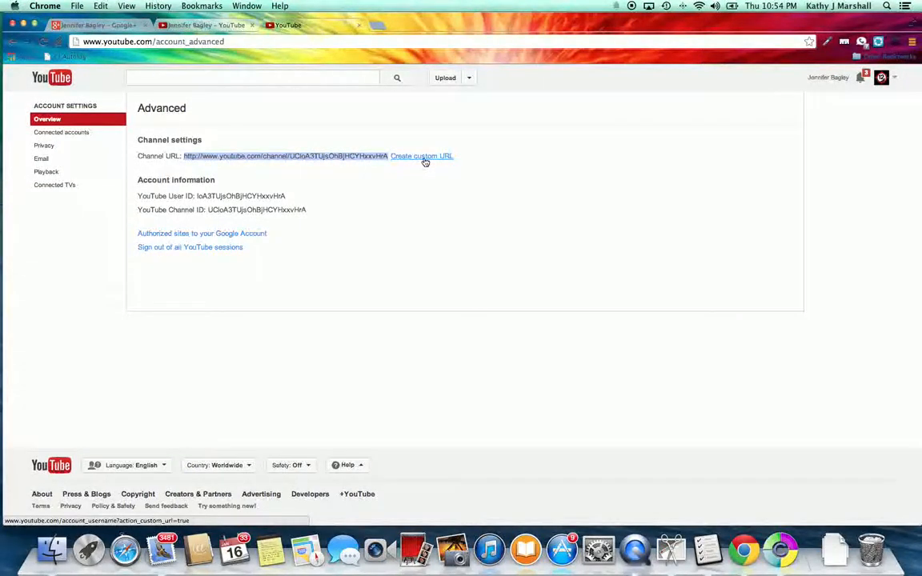
- Enter 12StepRoadMapTrain as the custom channel URL and submit it
left_click(423, 156)
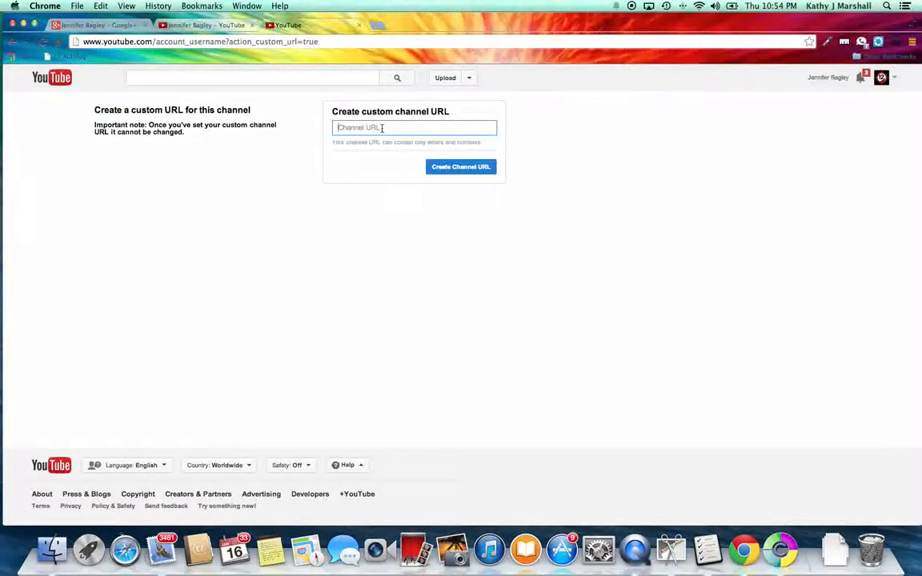
type("12StepRoadMapTra")
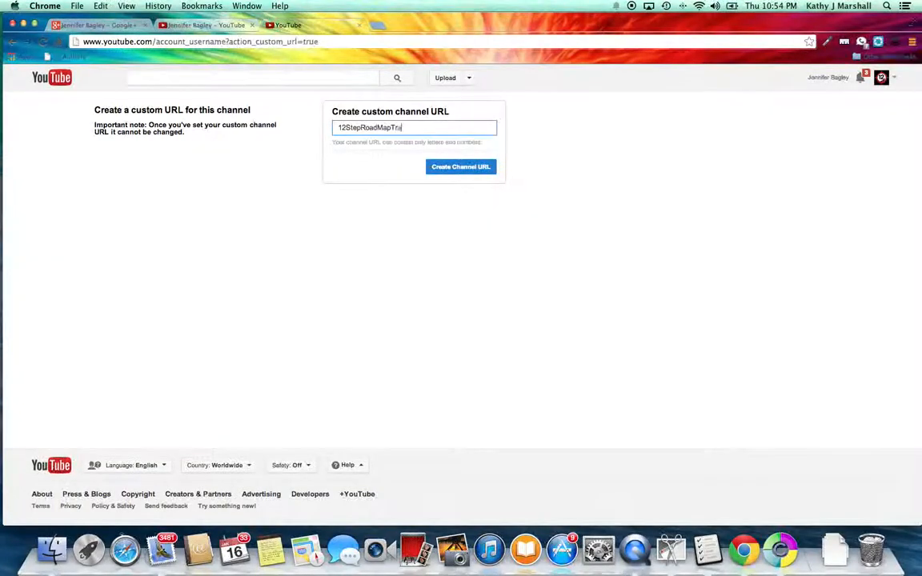
type("ining")
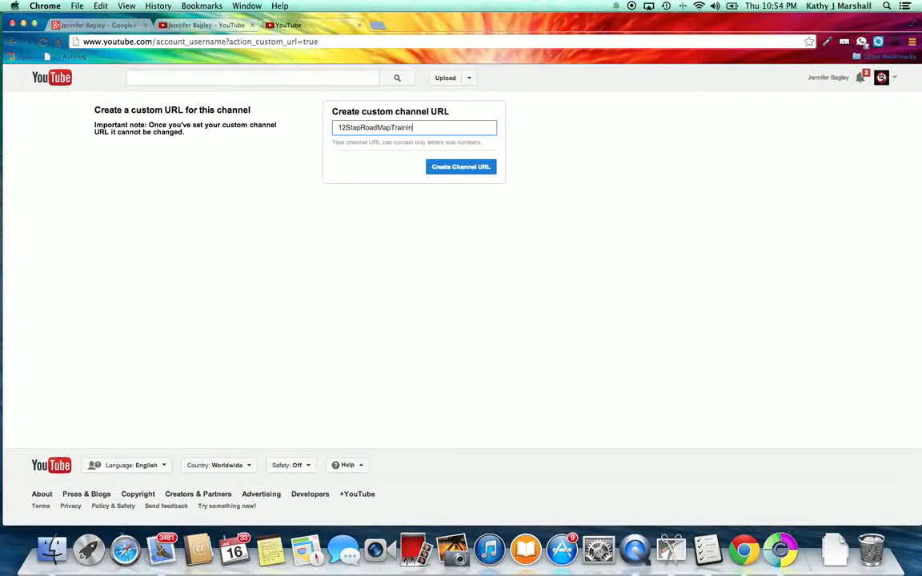
key("Backspace")
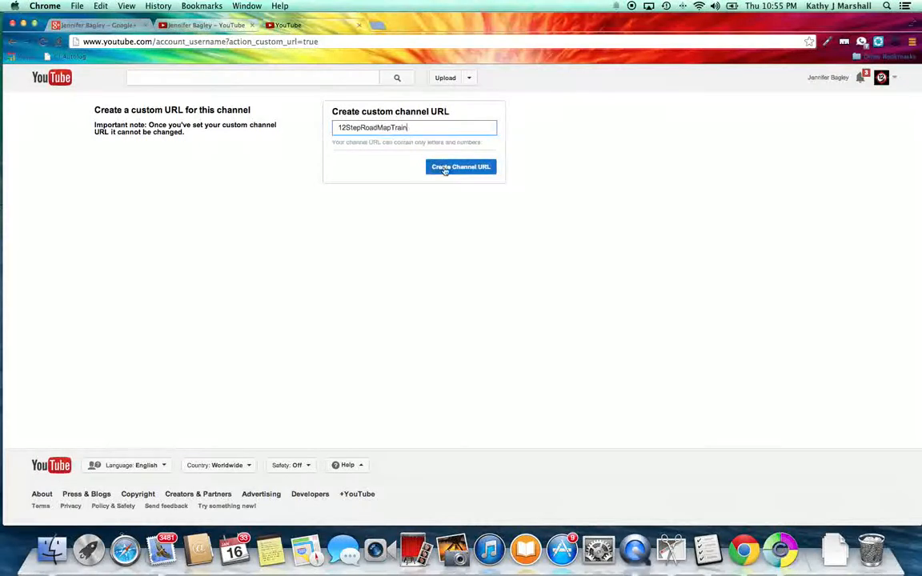
left_click(461, 167)
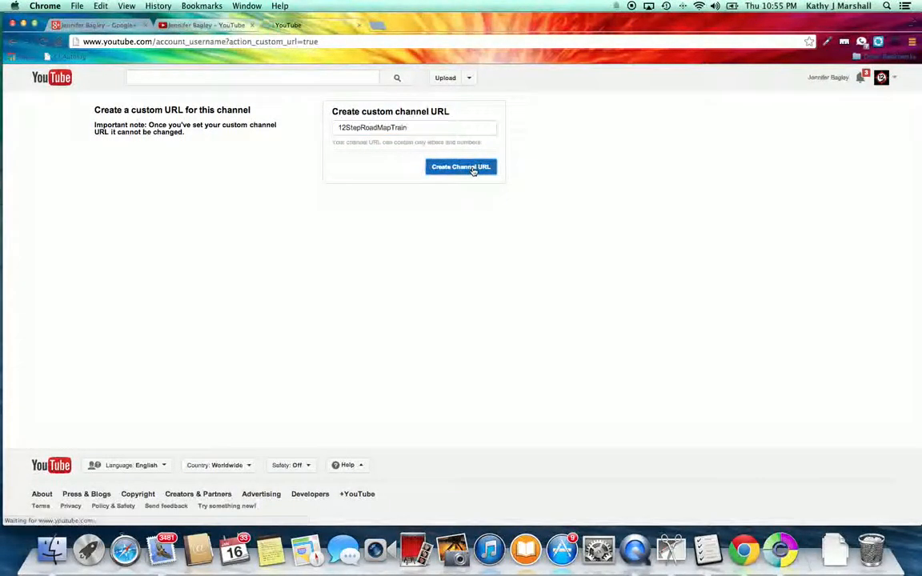
- Confirm creation of youtube.com/user/12StepRoadMapTrain and check the mobile upload address on Overview
left_click(461, 167)
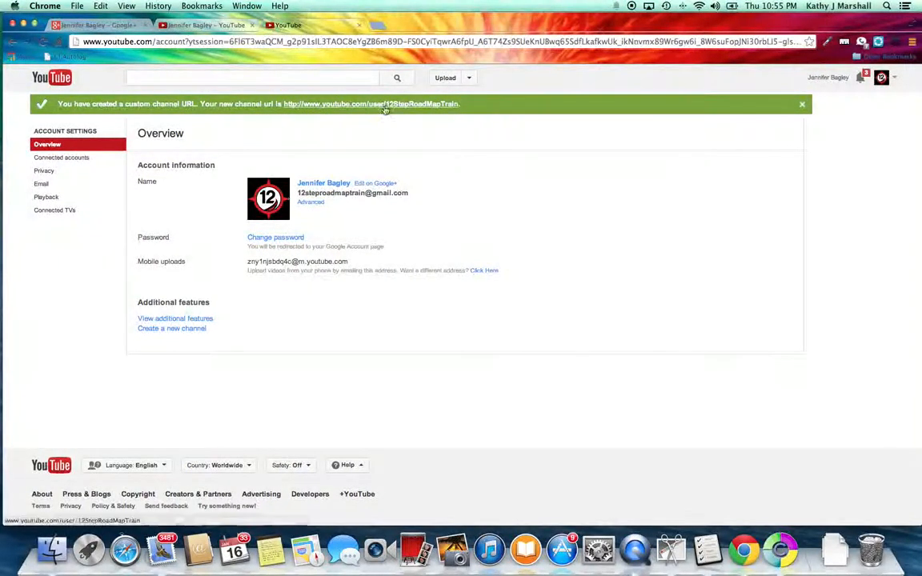
mouse_move(456, 109)
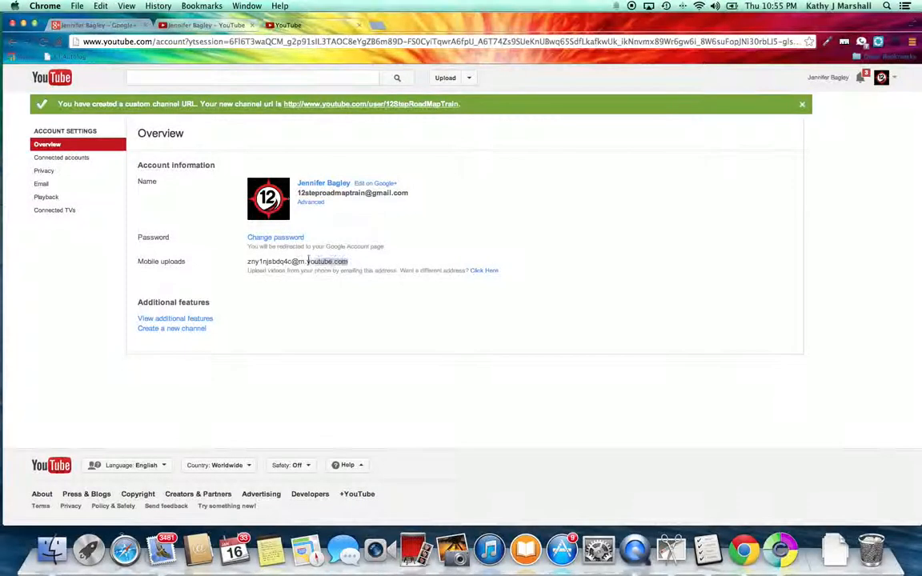
double_click(298, 261)
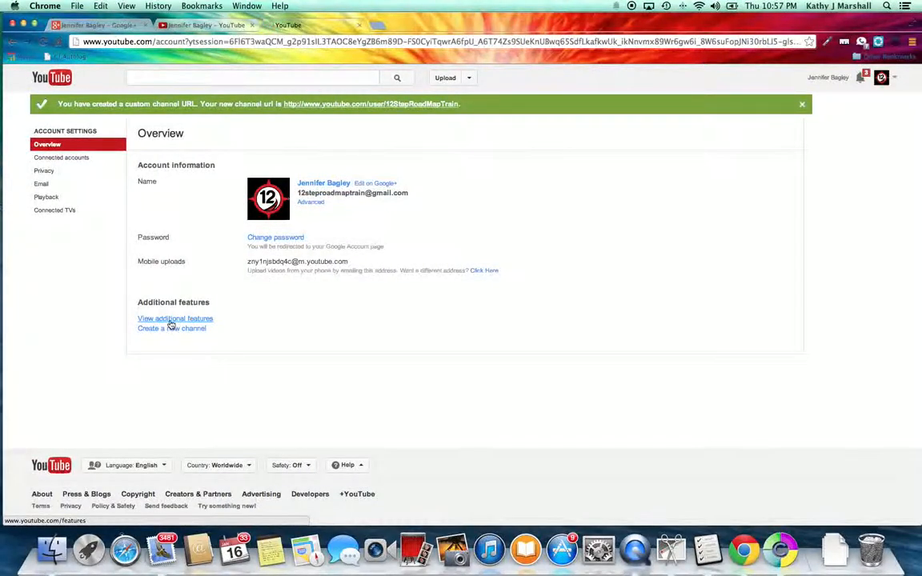
- View the additional channel features list with account standing and enableable features
left_click(175, 319)
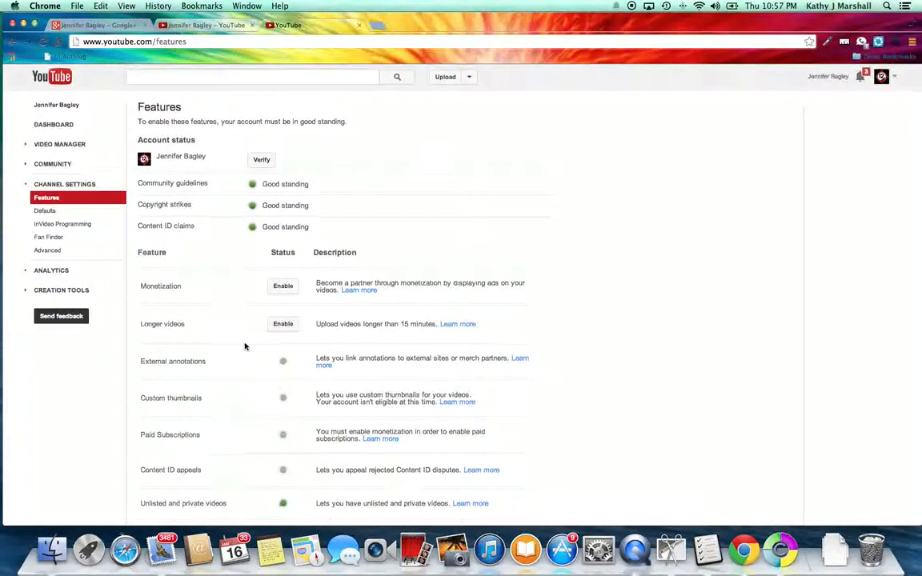
scroll("down", 3)
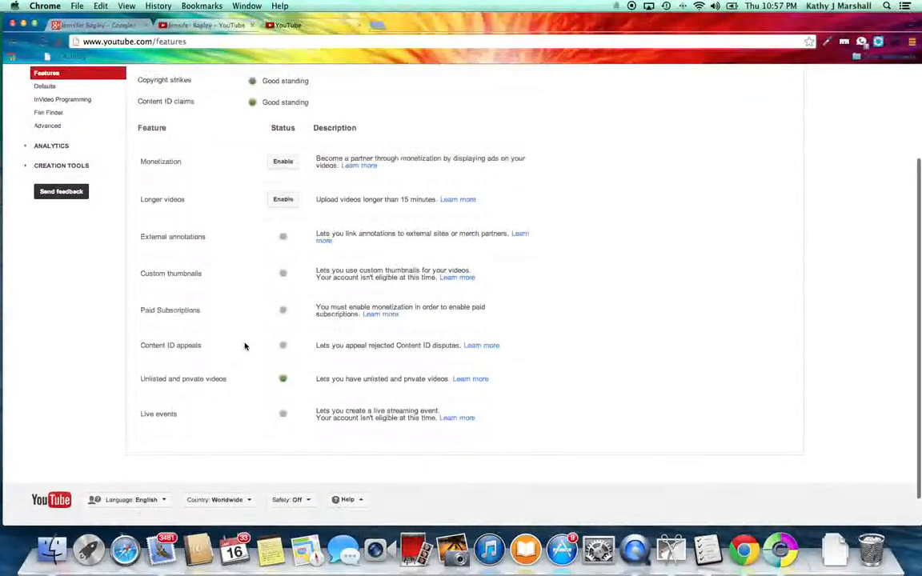
scroll("down", 3)
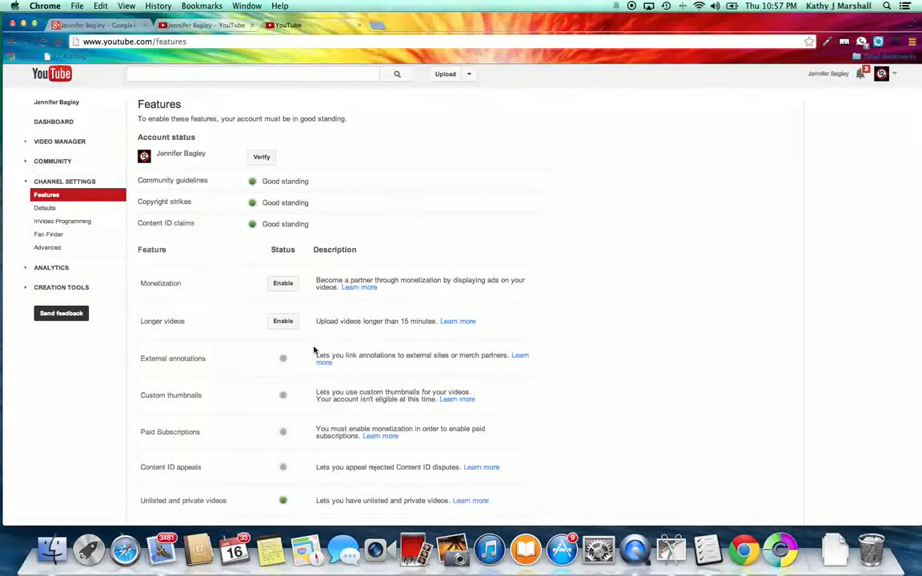
mouse_move(390, 332)
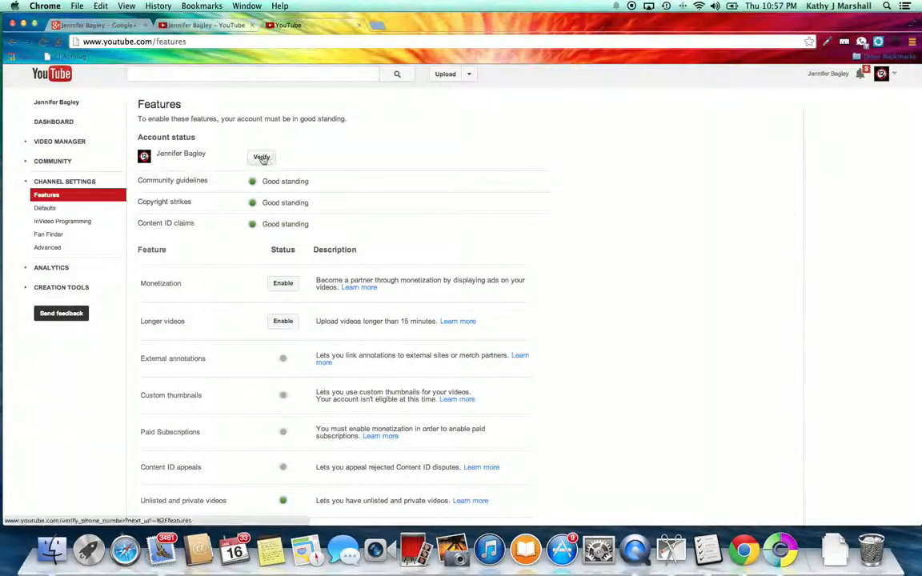
- Begin verification by voice call with the suggested 281 number, then go back to change it
left_click(261, 157)
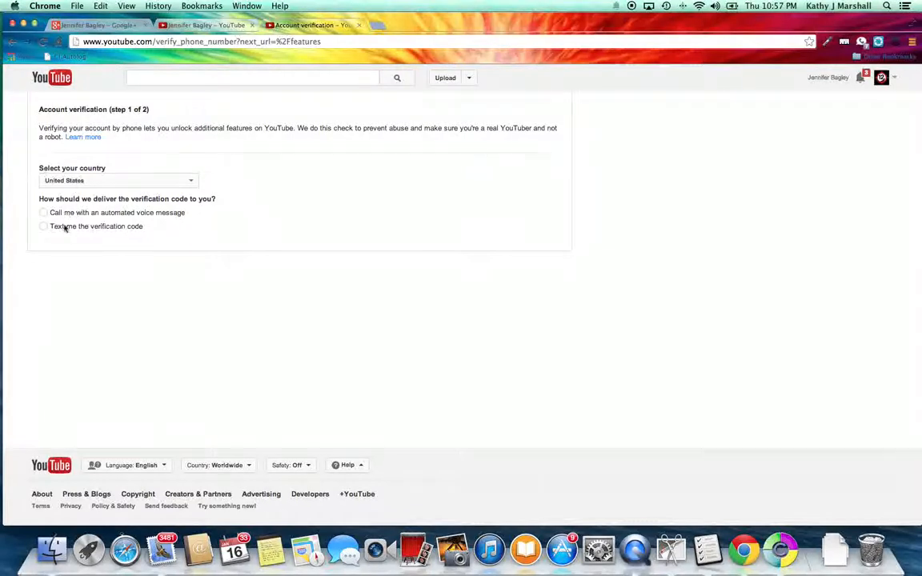
left_click(43, 211)
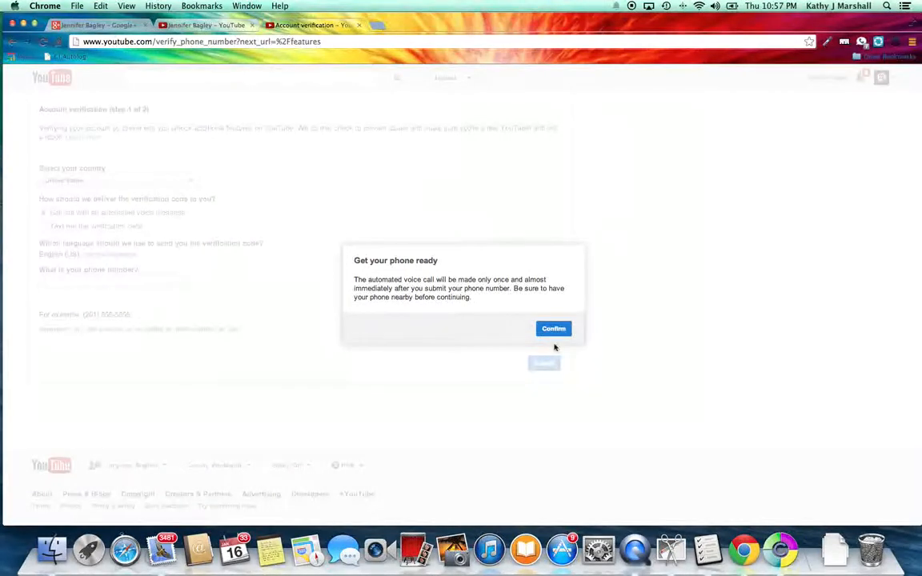
left_click(554, 328)
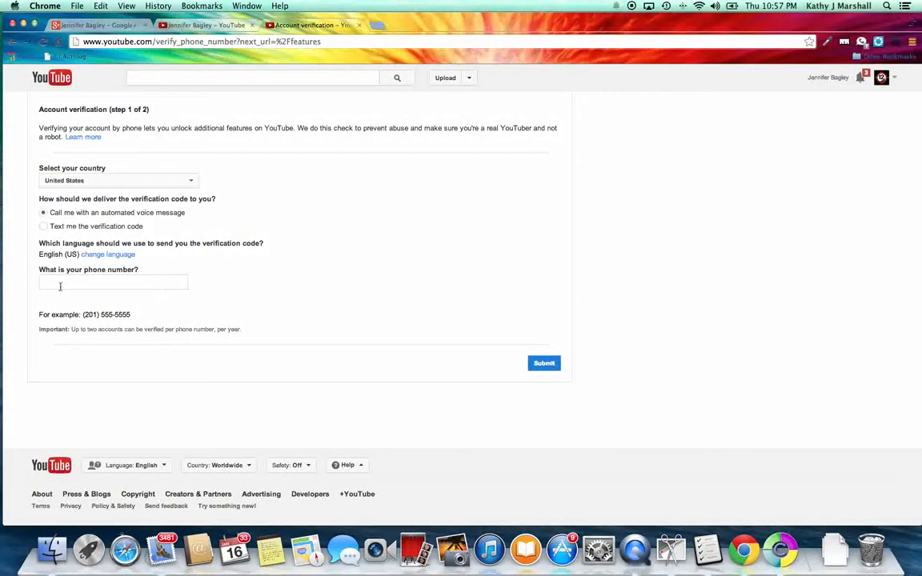
left_click(112, 282)
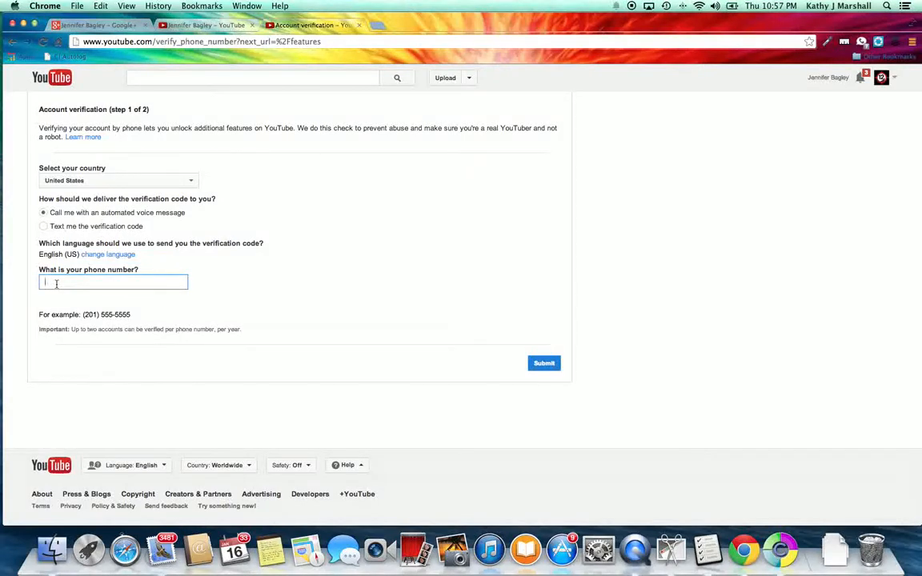
type("281")
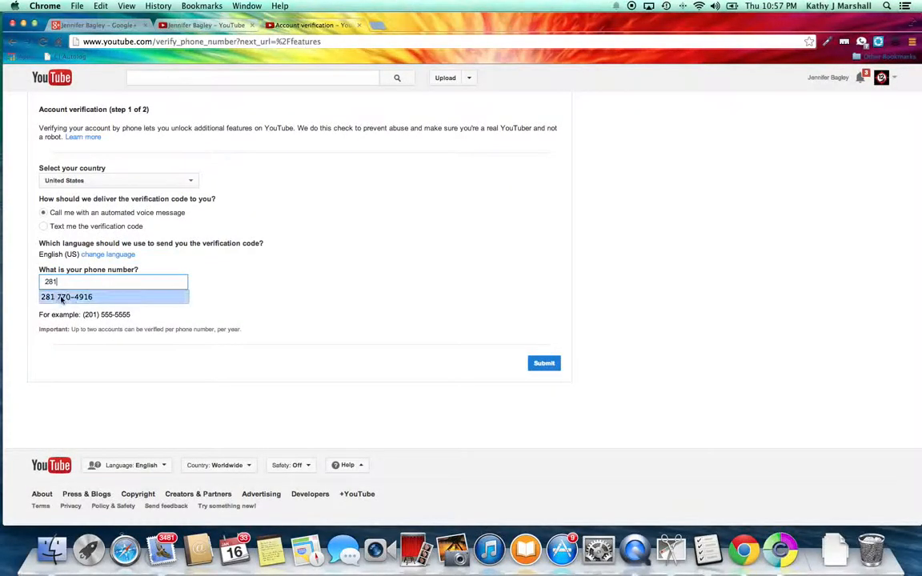
left_click(67, 296)
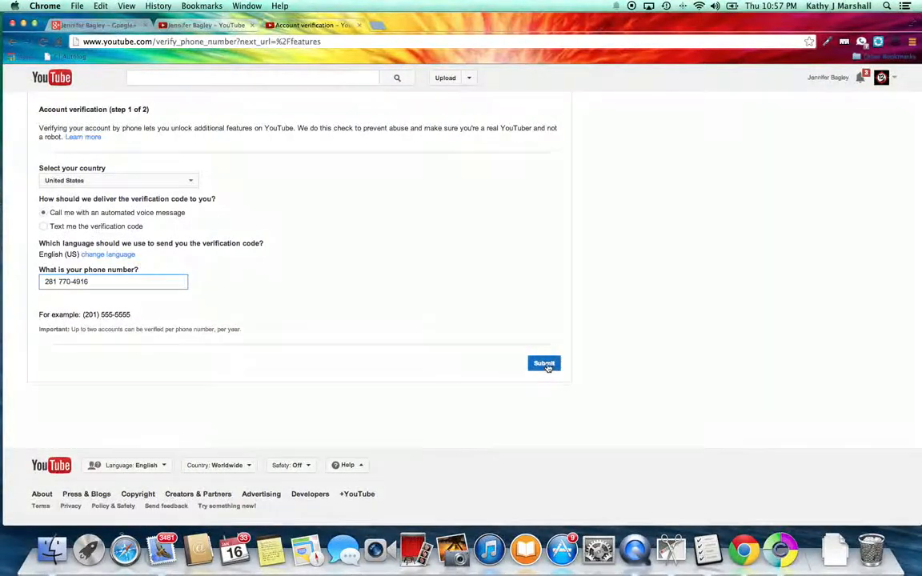
left_click(545, 363)
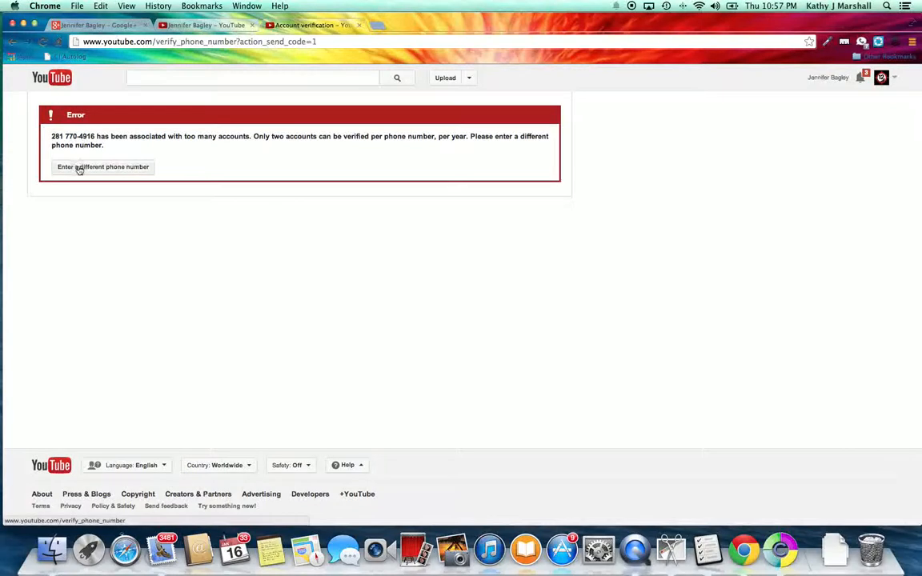
left_click(102, 166)
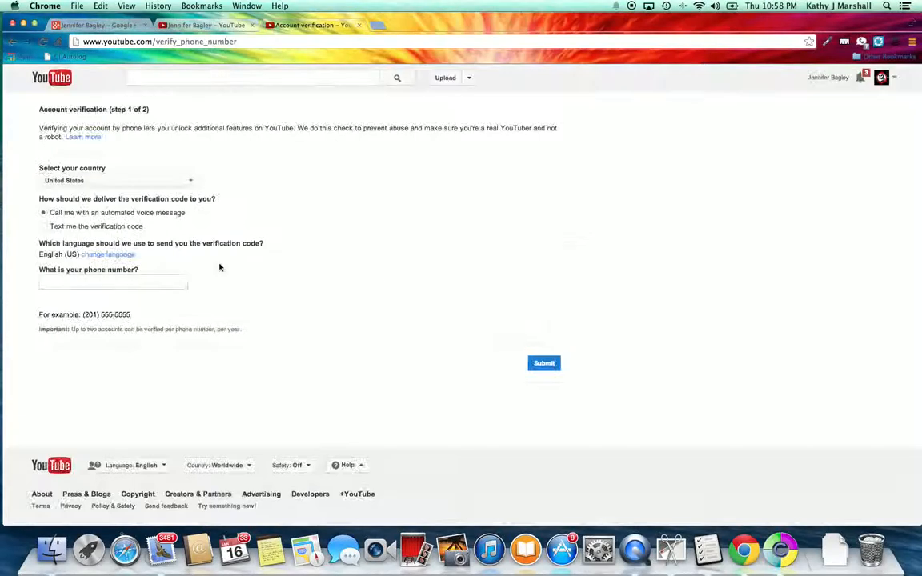
left_click(112, 282)
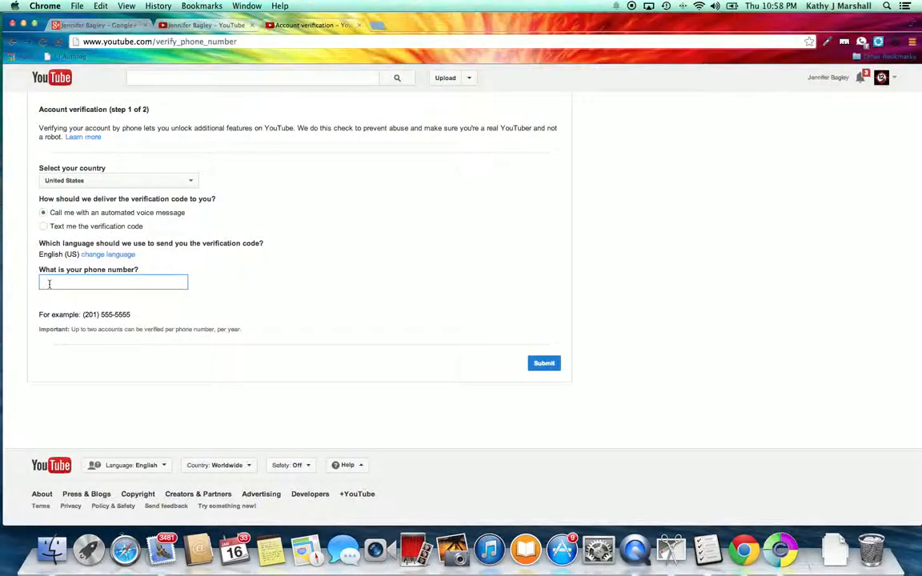
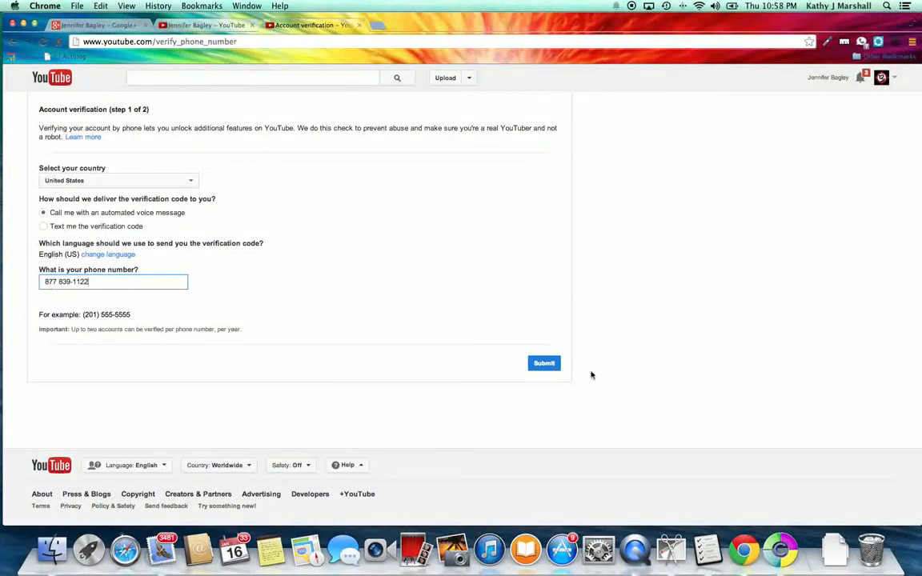
left_click(544, 363)
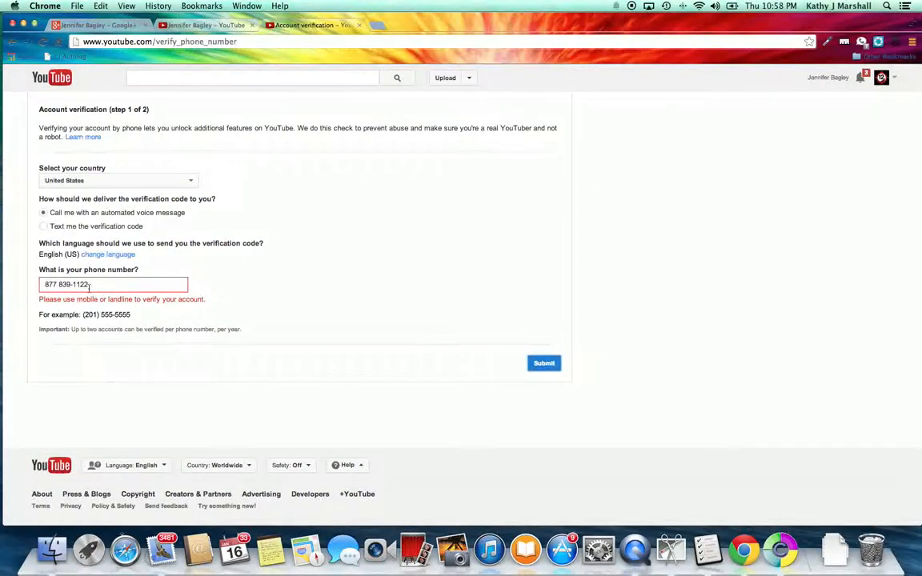
- Switch to a texted code using the saved mobile number and request the verification code
left_click(43, 228)
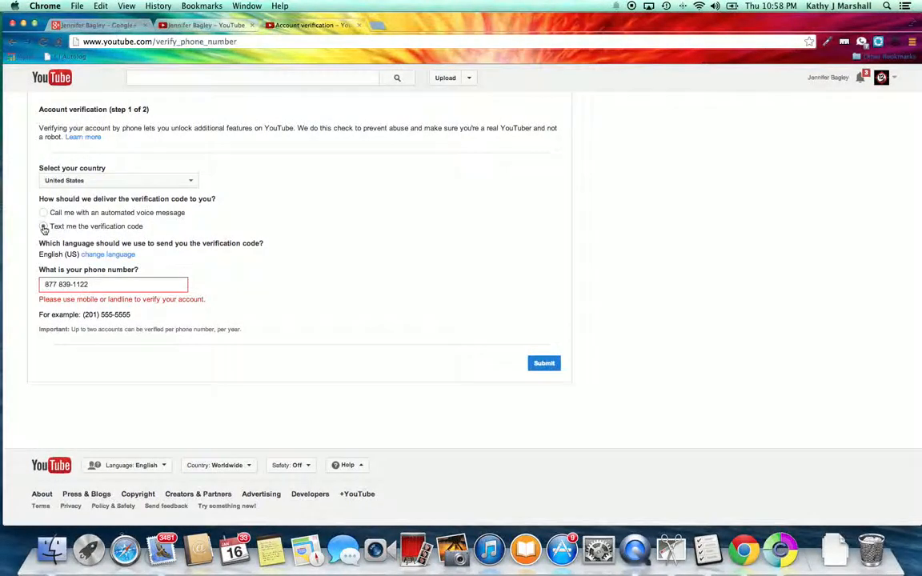
left_click(43, 226)
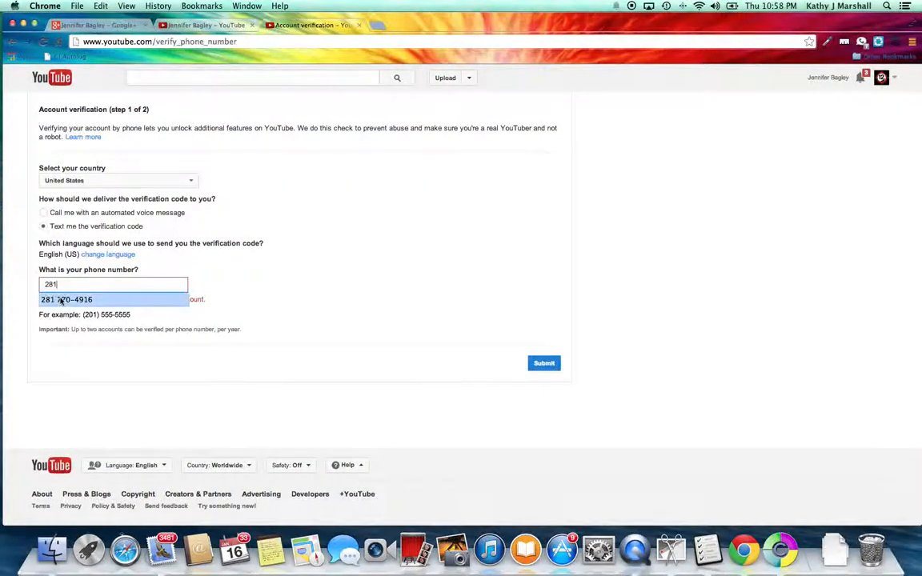
left_click(545, 363)
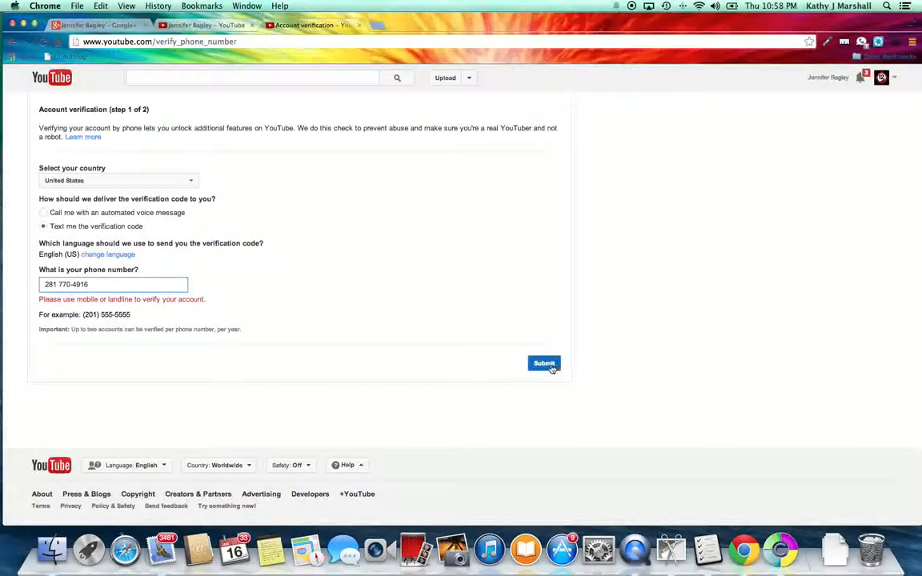
left_click(544, 363)
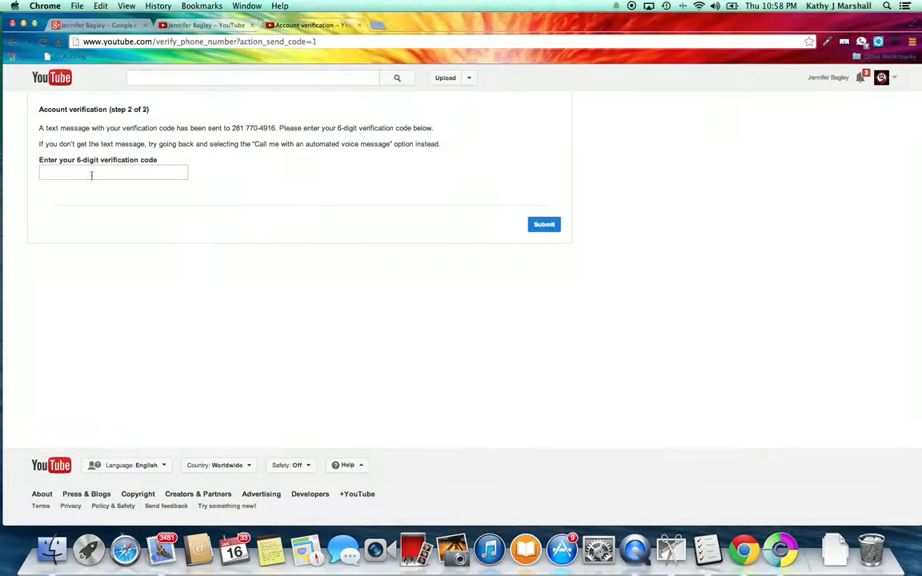
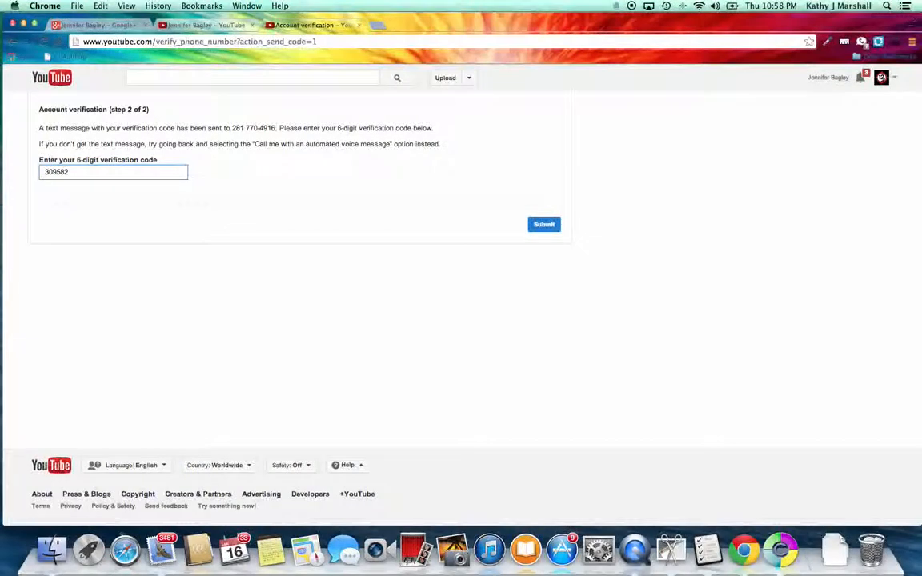
- Submit the texted 6-digit verification code and continue past the Verified message
left_click(544, 225)
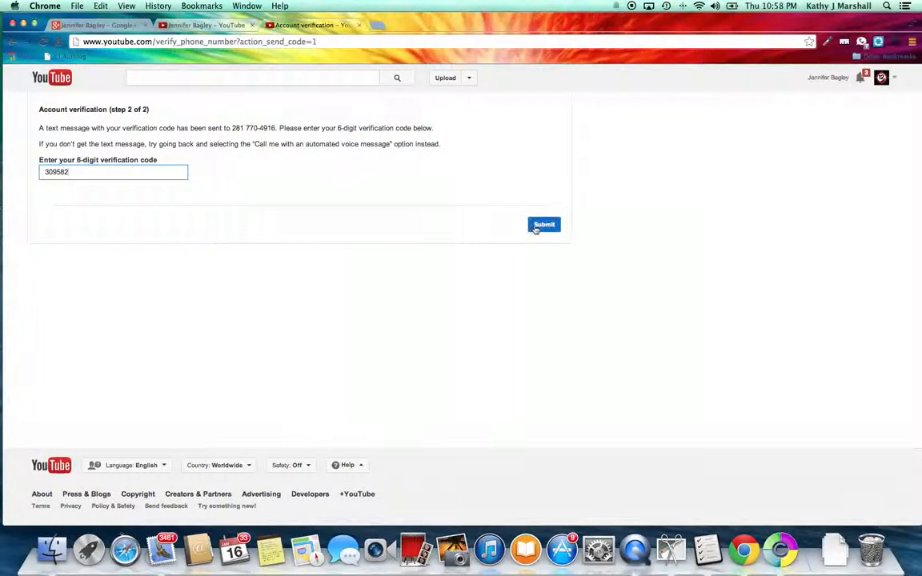
left_click(544, 224)
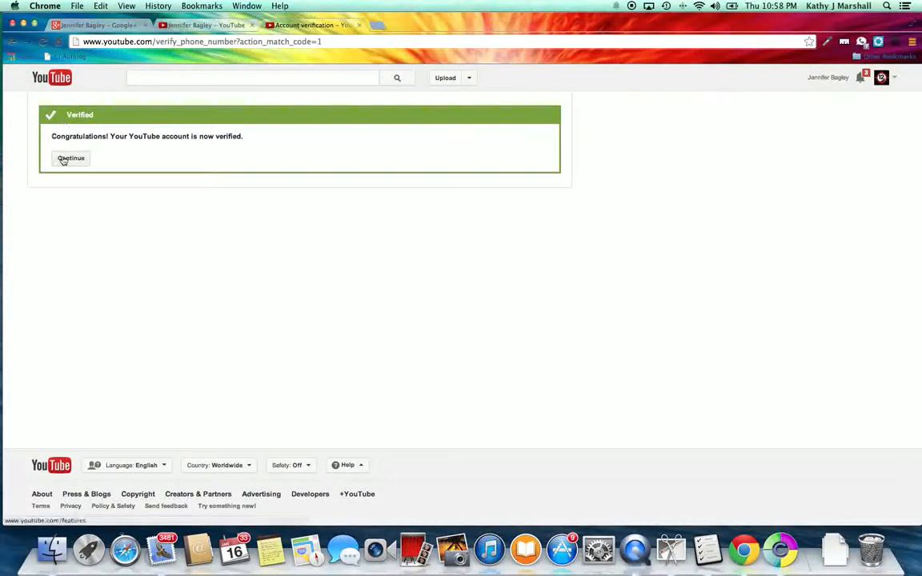
left_click(70, 159)
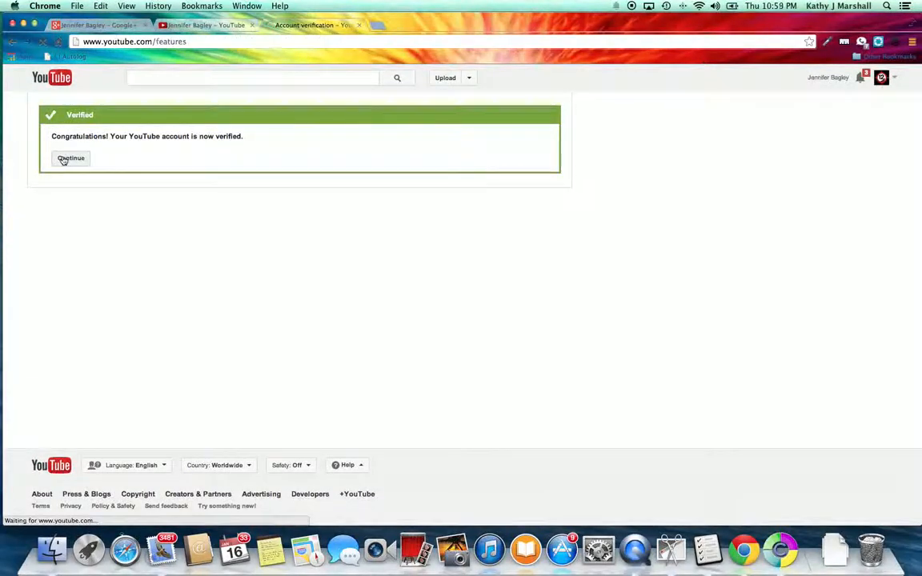
- Review the Features page showing Verified status with longer videos, external annotations and custom thumbnails enabled
left_click(71, 159)
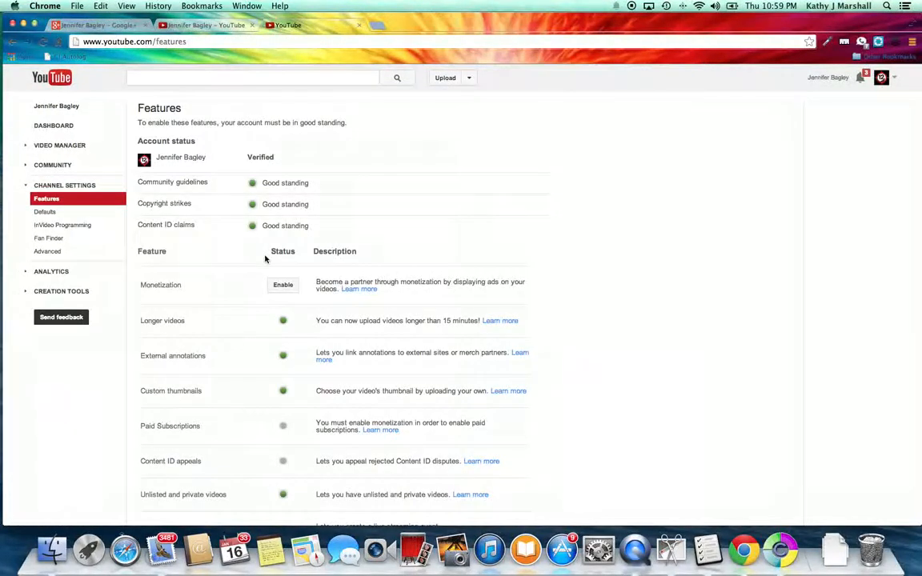
scroll("down", 3)
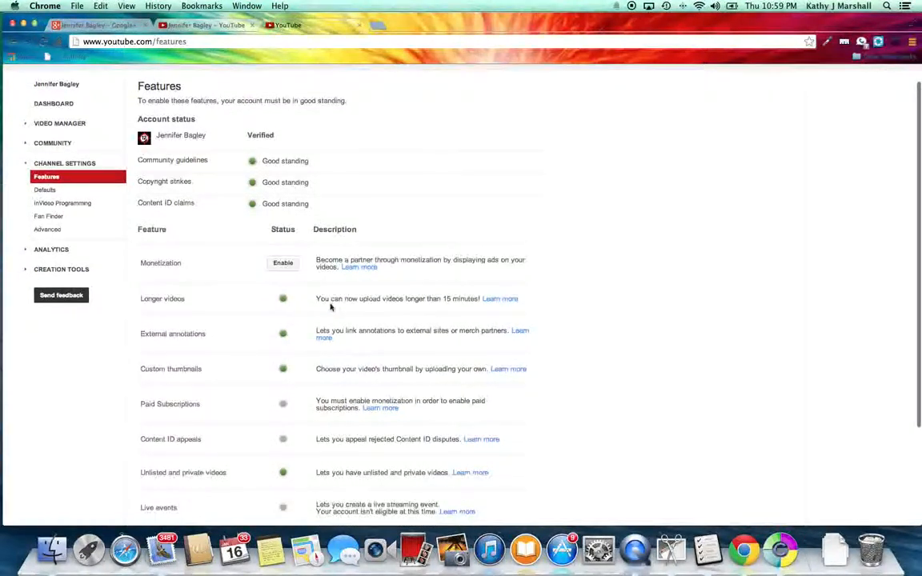
scroll("down", 3)
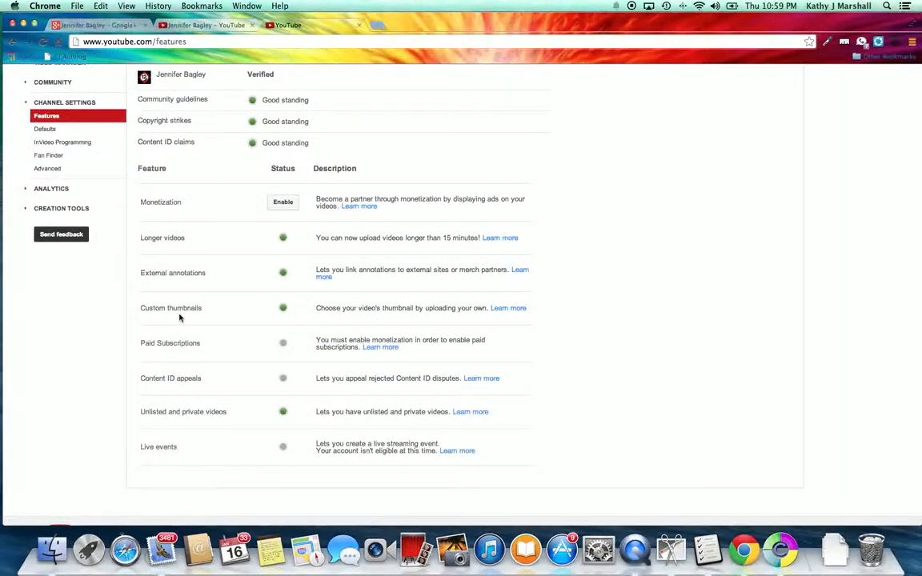
mouse_move(325, 319)
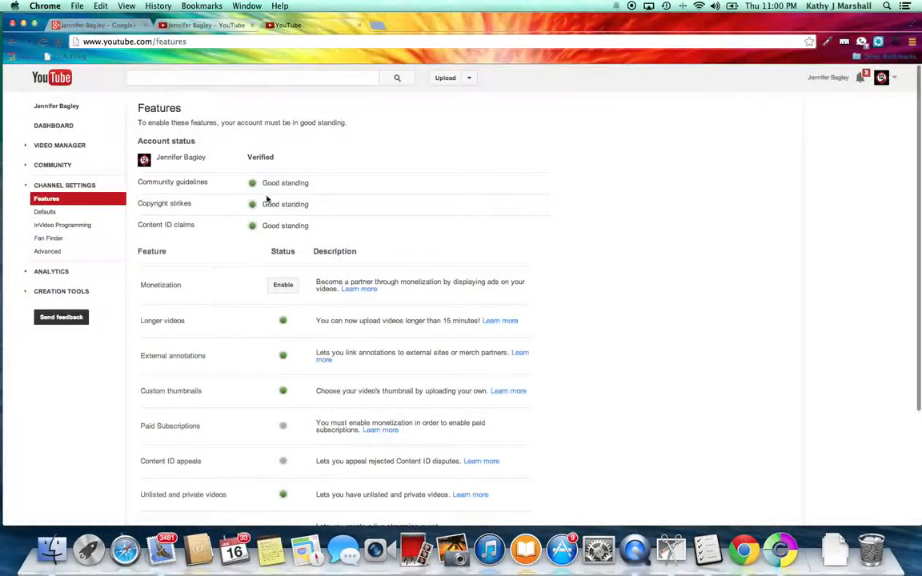
mouse_move(45, 212)
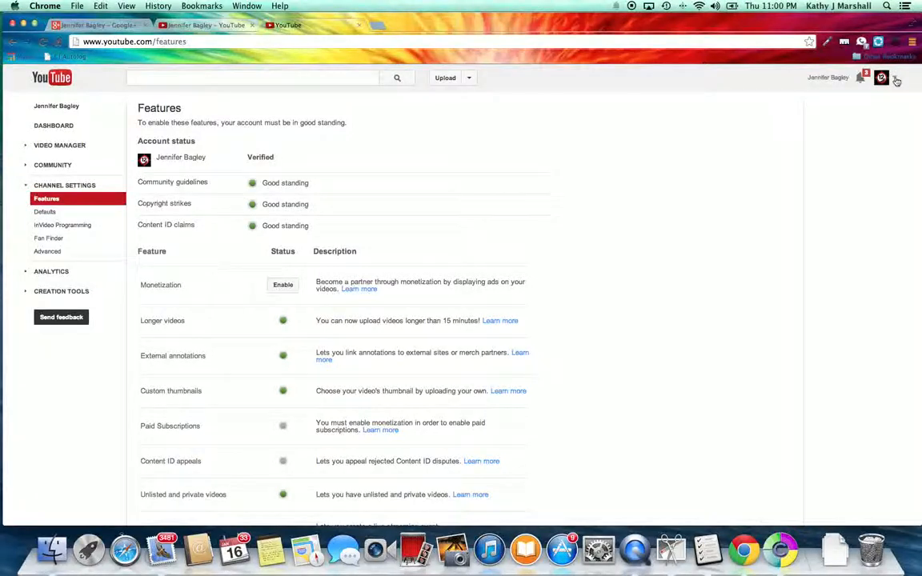
- Go to My channel from the account menu, then on to the video upload page
left_click(881, 77)
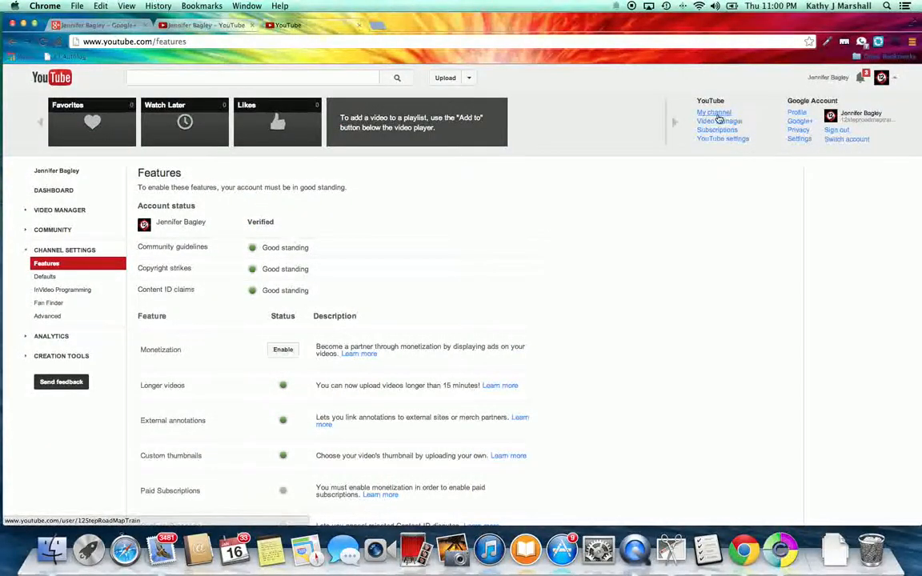
left_click(714, 112)
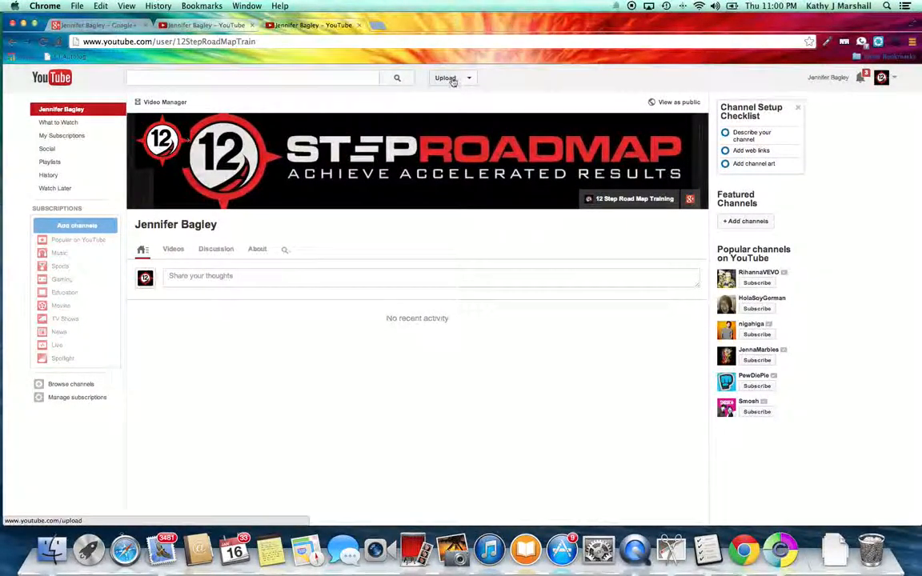
left_click(445, 77)
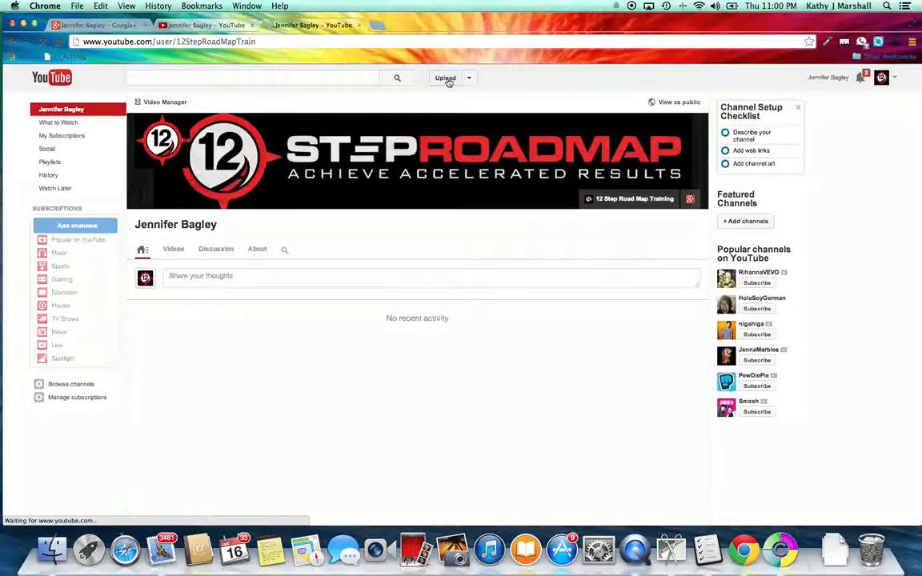
left_click(445, 77)
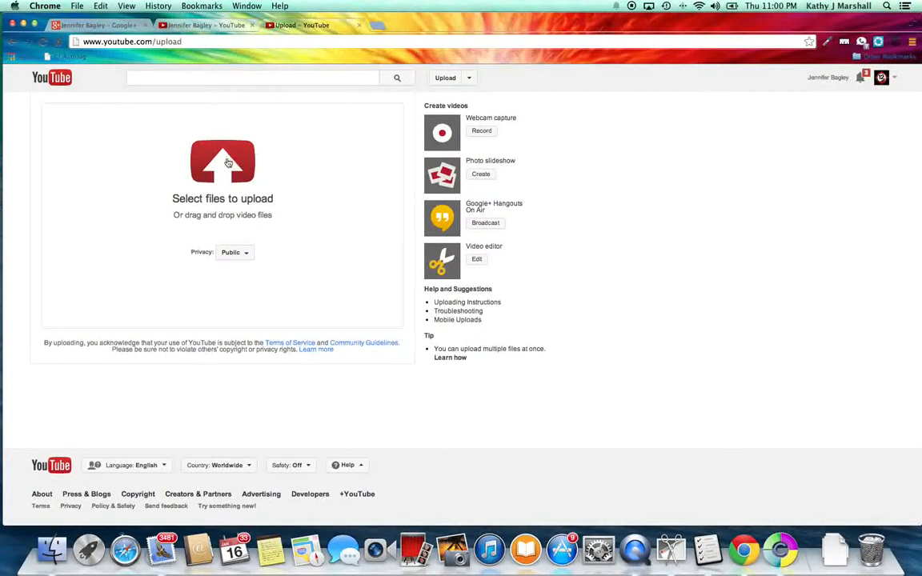
- Set upload privacy to Public and cancel the Select files dialog without choosing a video
left_click(223, 162)
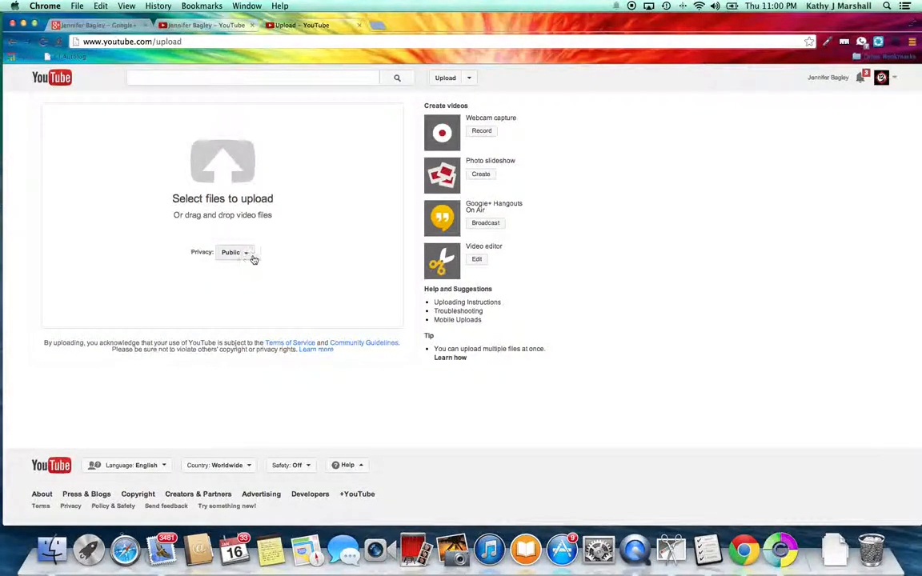
left_click(233, 253)
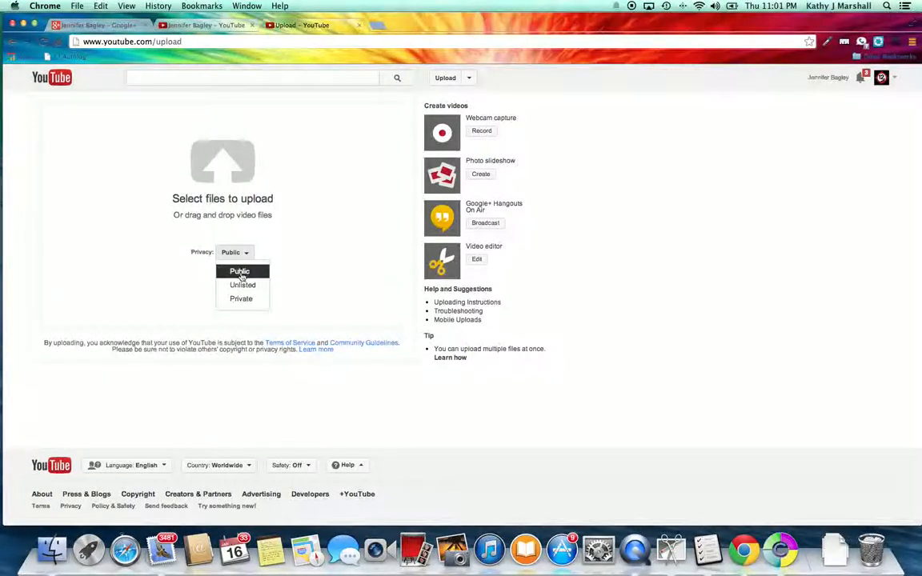
left_click(240, 271)
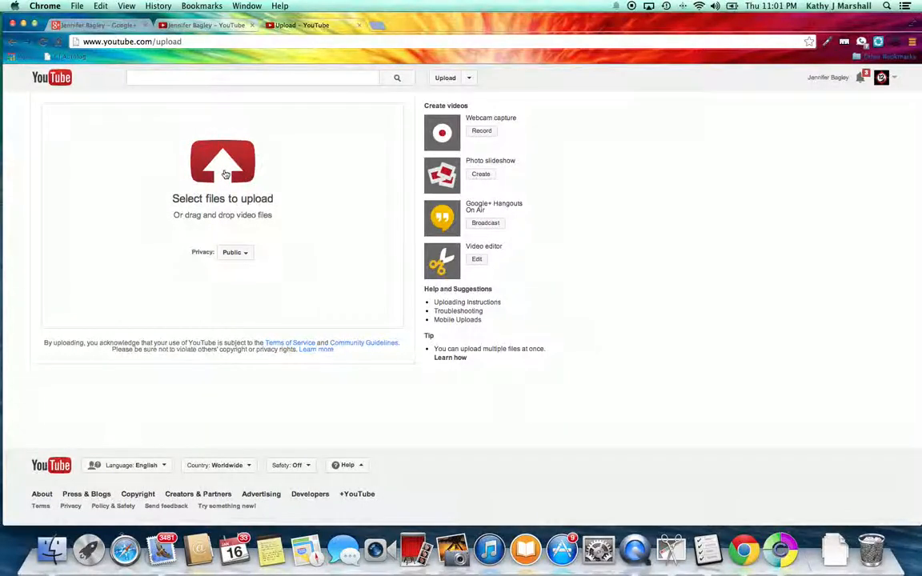
left_click(222, 162)
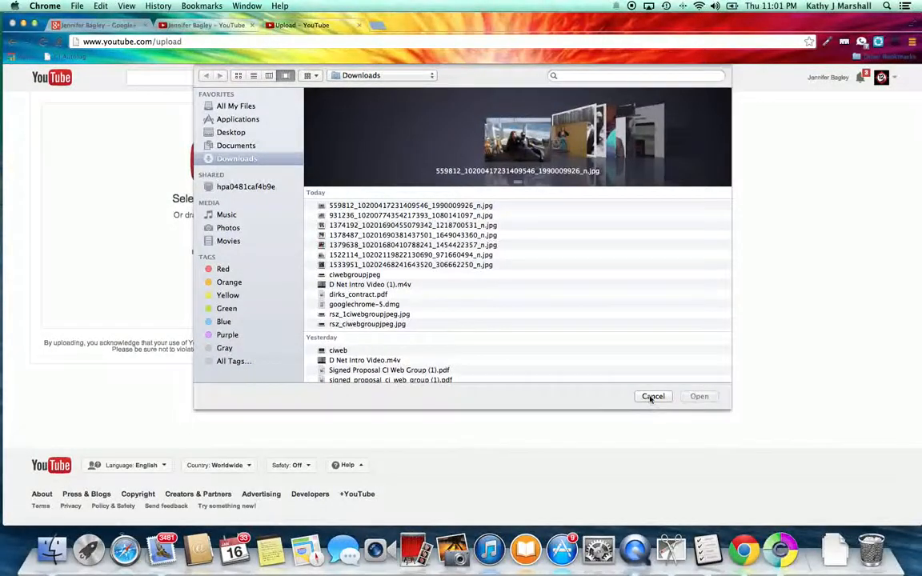
left_click(653, 397)
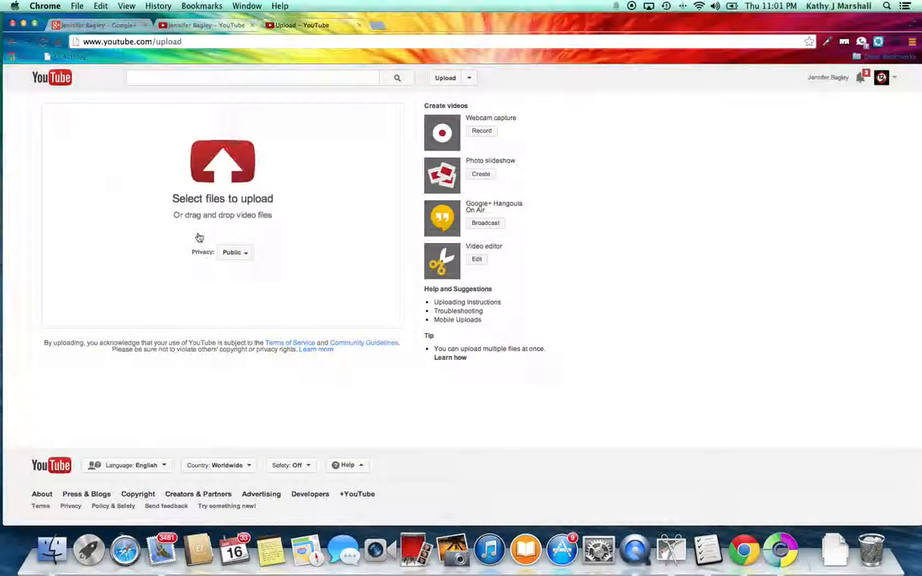
left_click(222, 163)
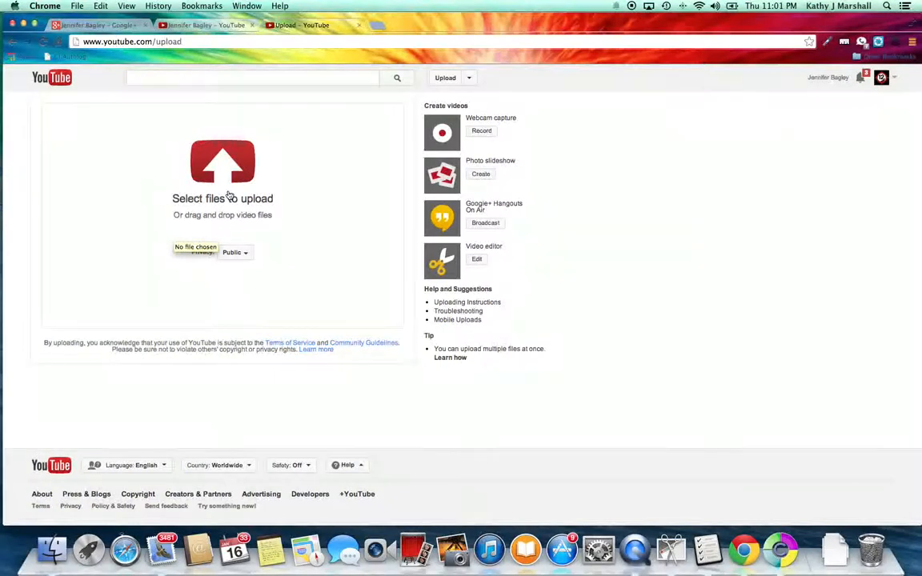
mouse_move(317, 217)
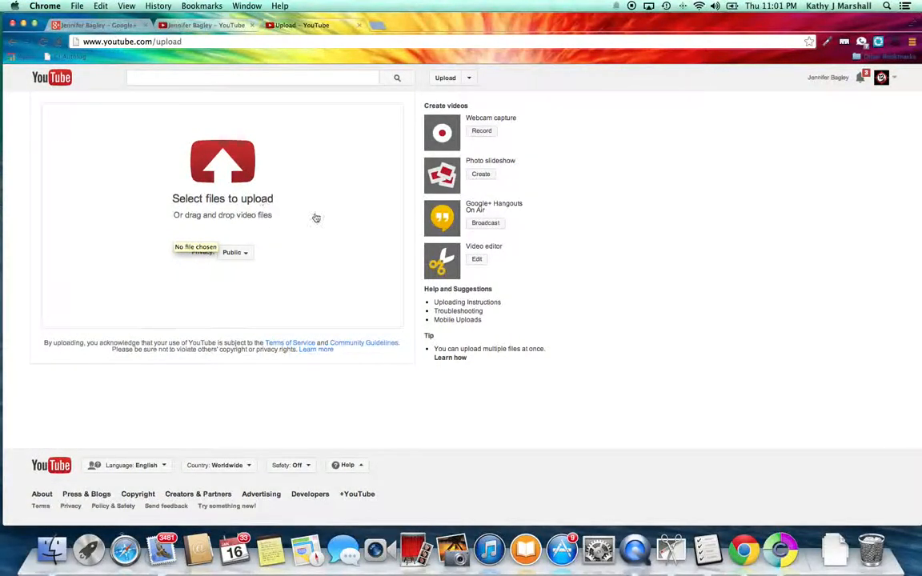